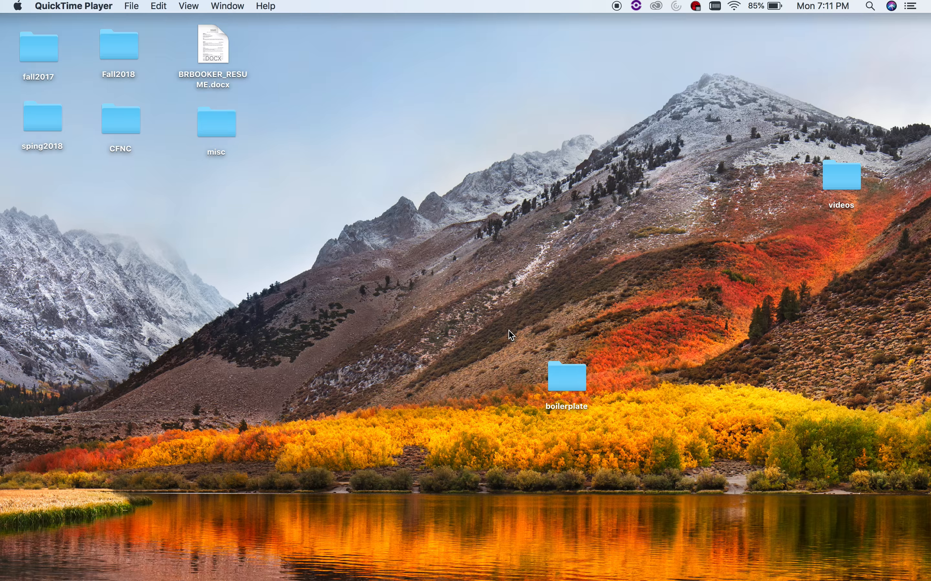
- Browse the boilerplate folder on the desktop to check its image files
drag(567, 376, 551, 426)
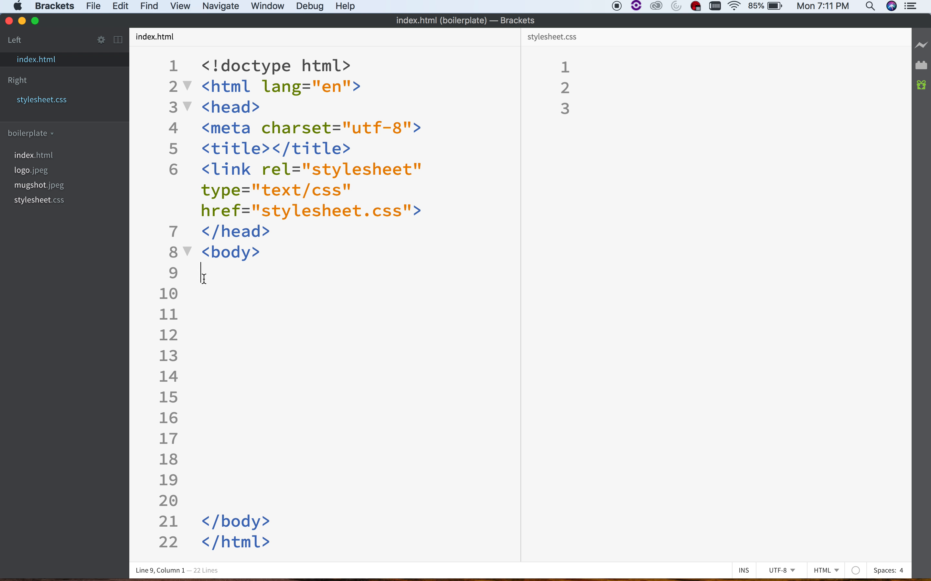
mouse_move(59, 214)
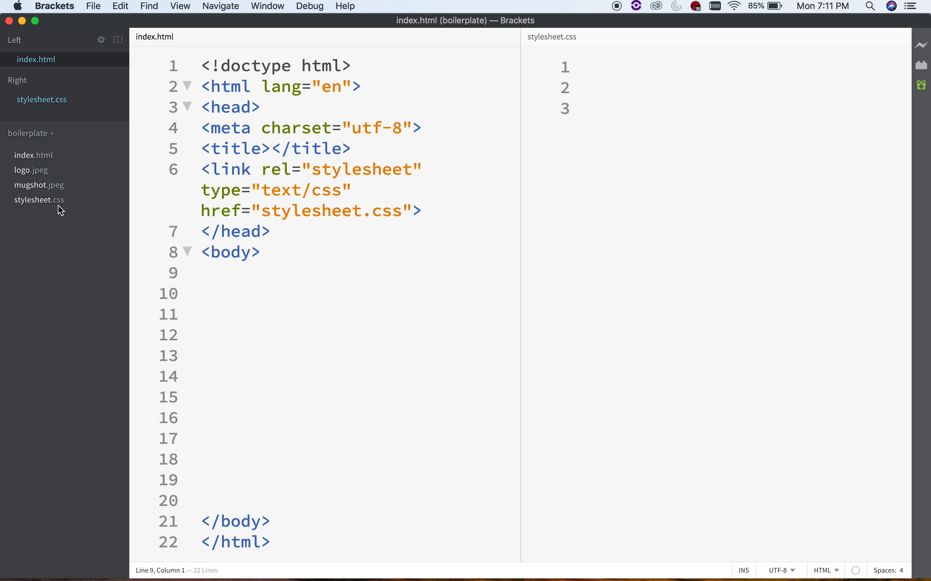
click(202, 273)
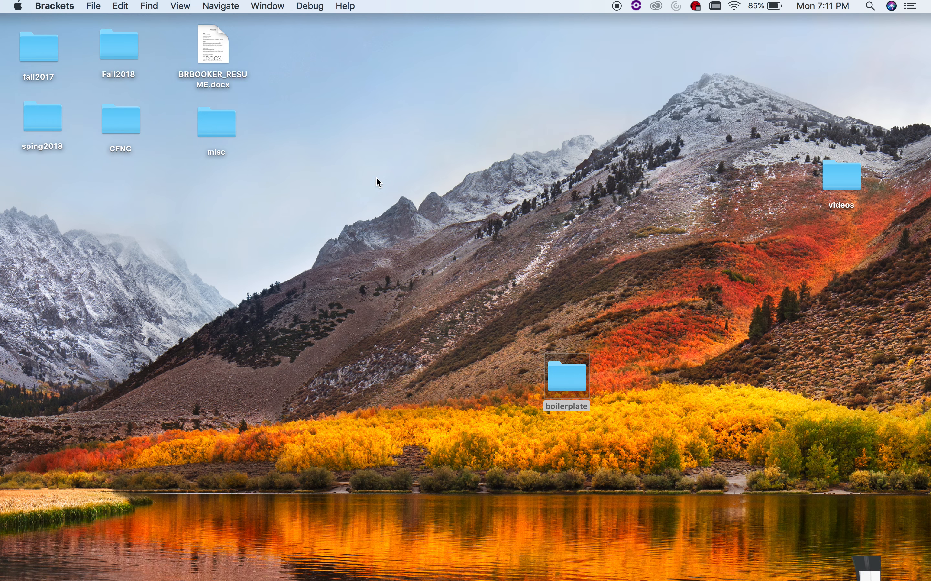
double_click(566, 379)
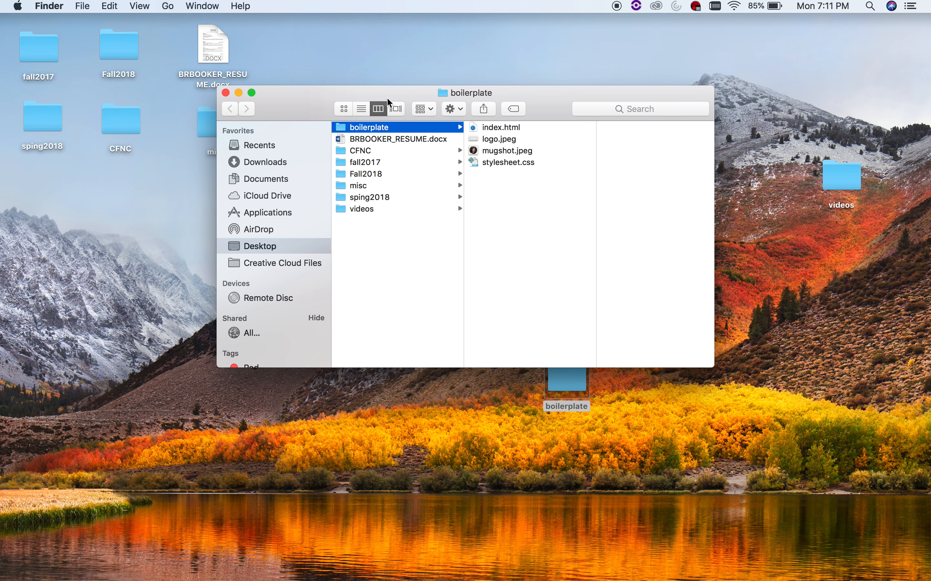
mouse_move(556, 133)
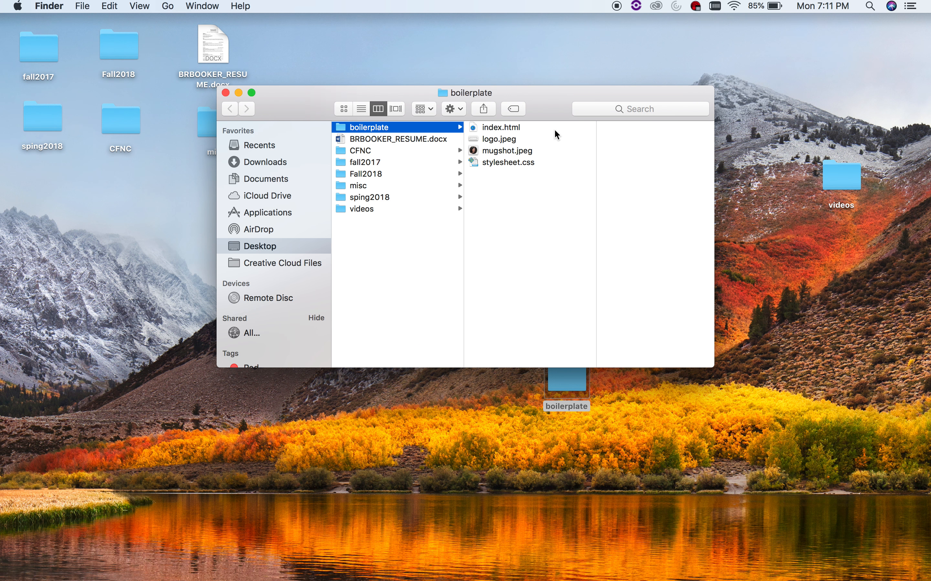
mouse_move(544, 134)
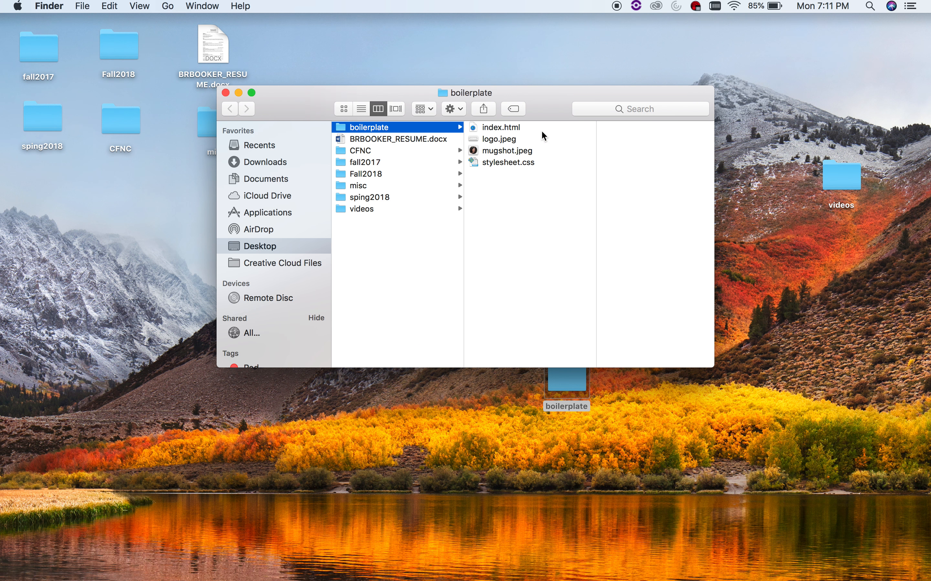
mouse_move(182, 91)
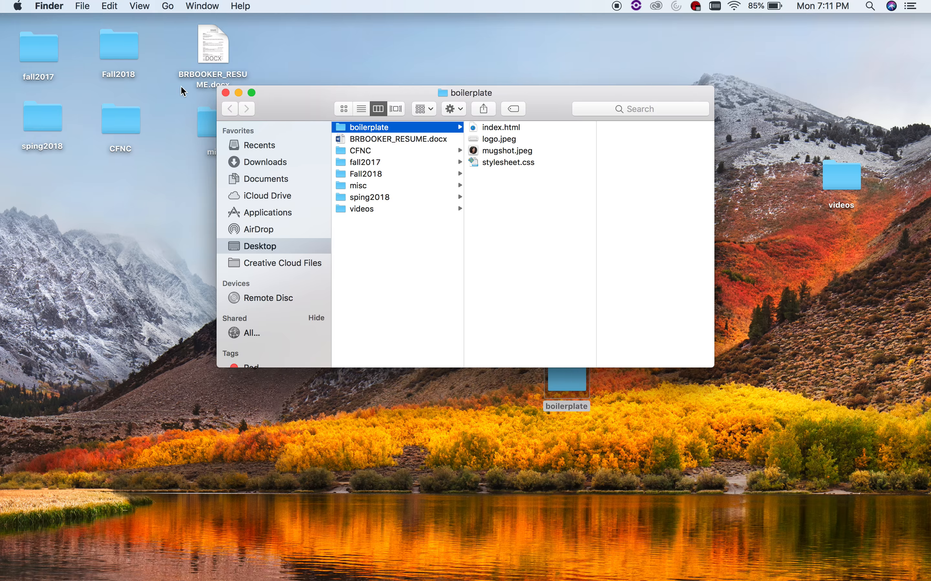
mouse_move(533, 139)
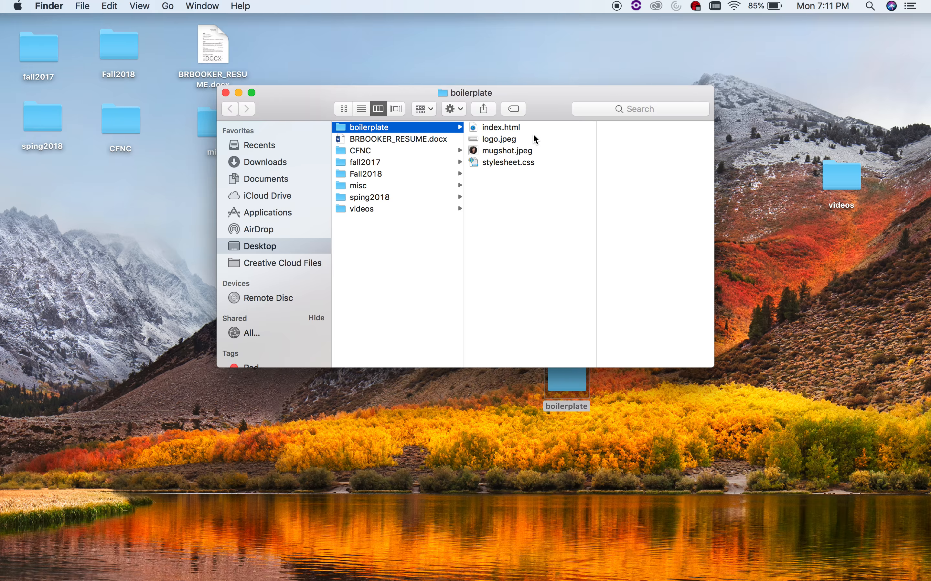
mouse_move(458, 153)
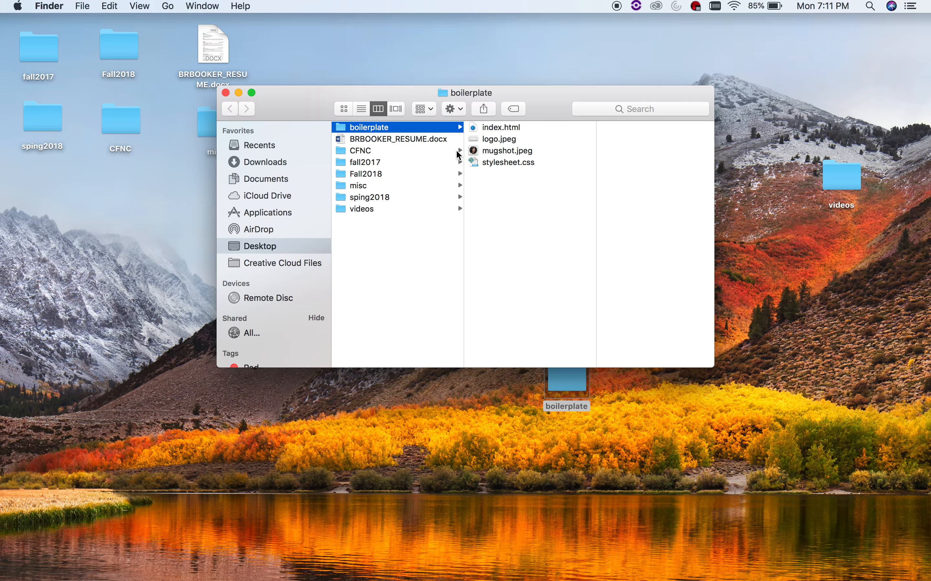
click(226, 92)
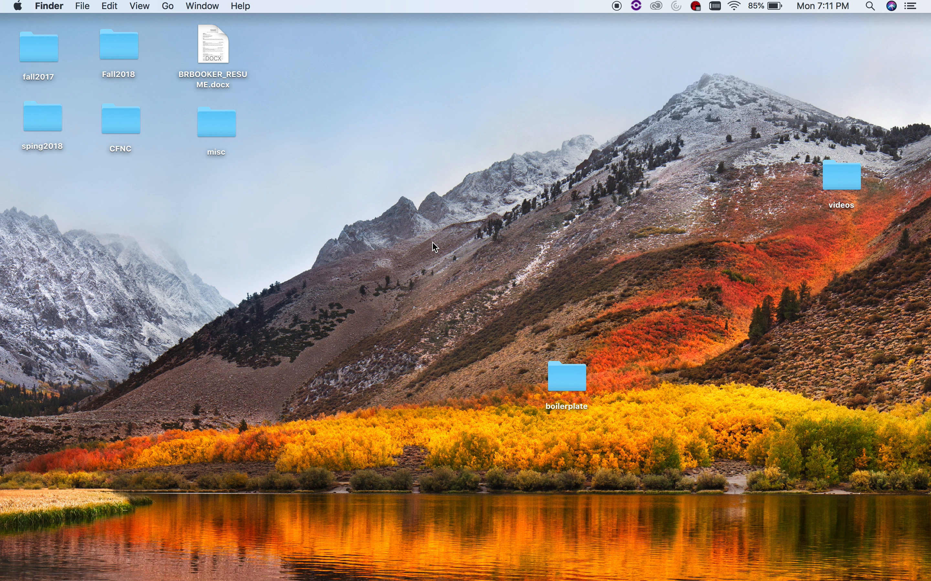
mouse_move(385, 289)
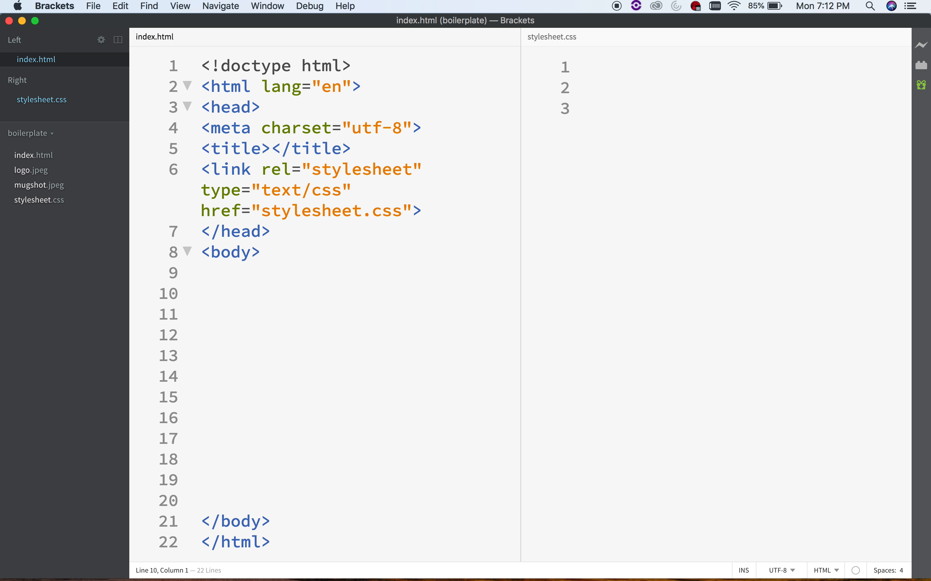
- Add an img tag in the body with mugshot.jpeg as its source
text(<)
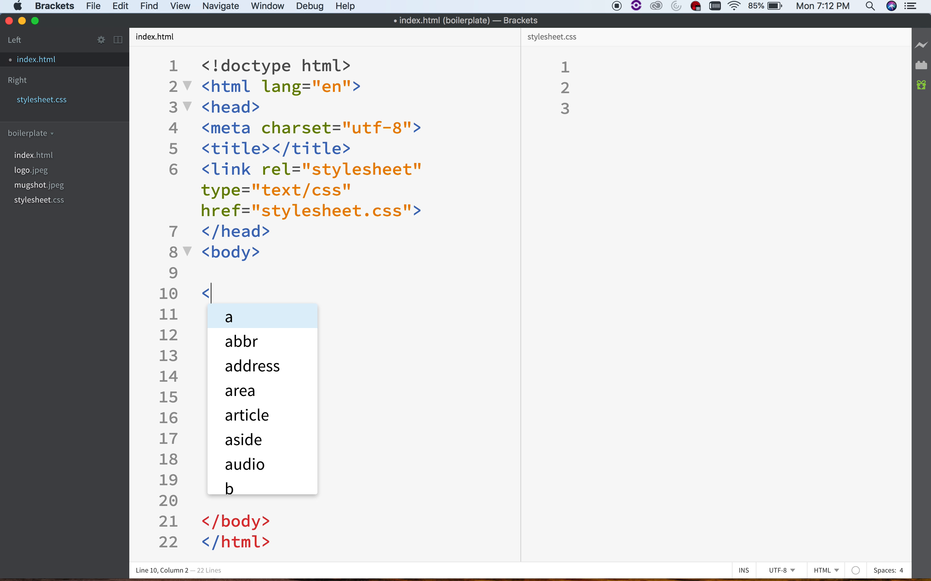
text(img)
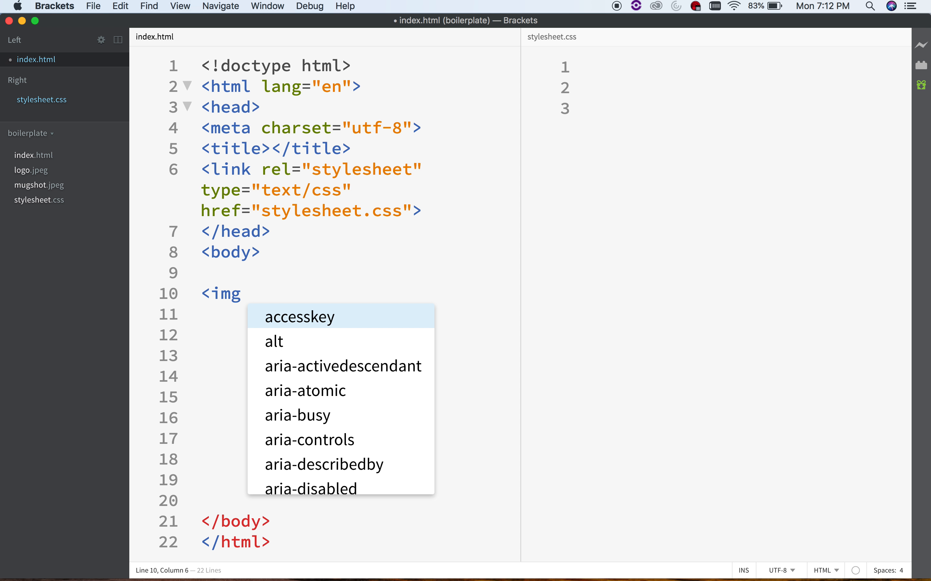
text(src)
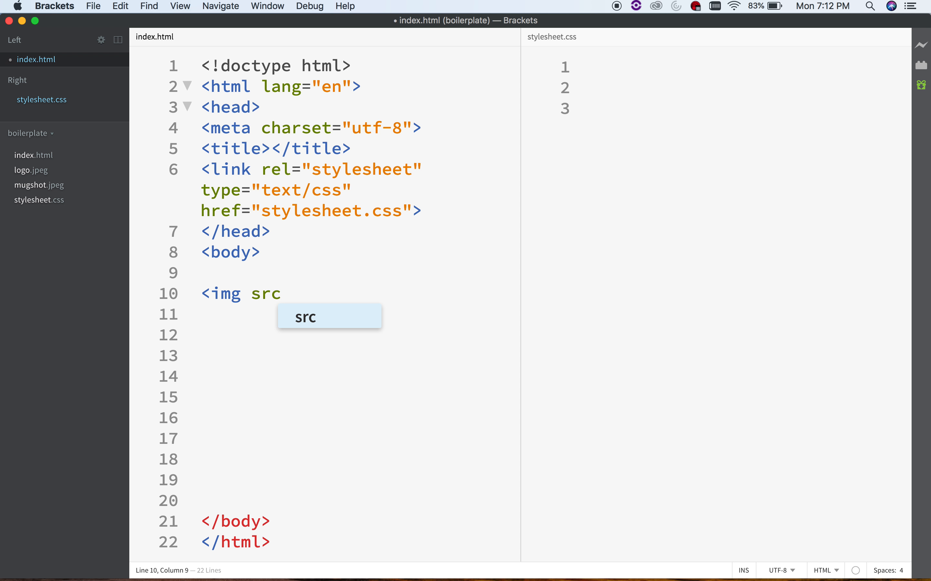
text(=)
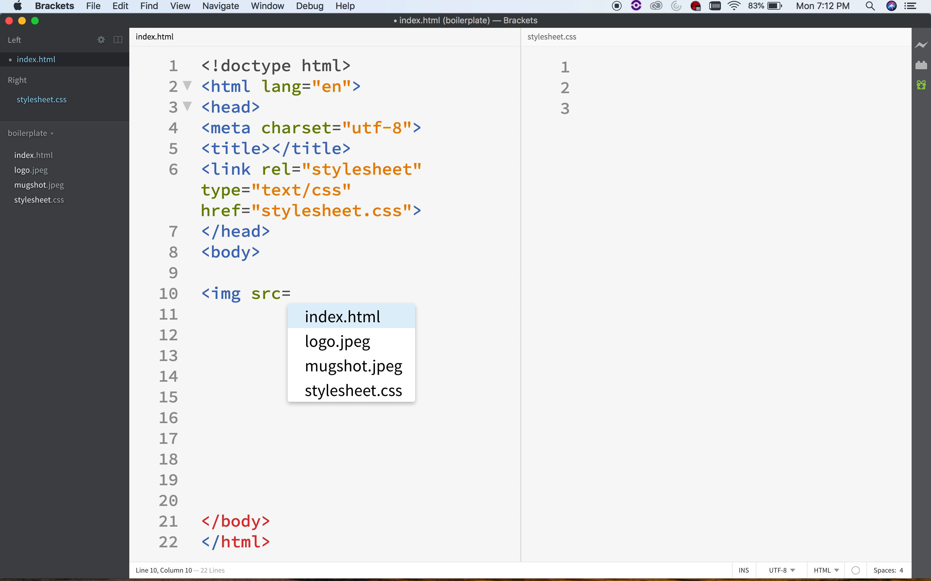
mouse_move(379, 280)
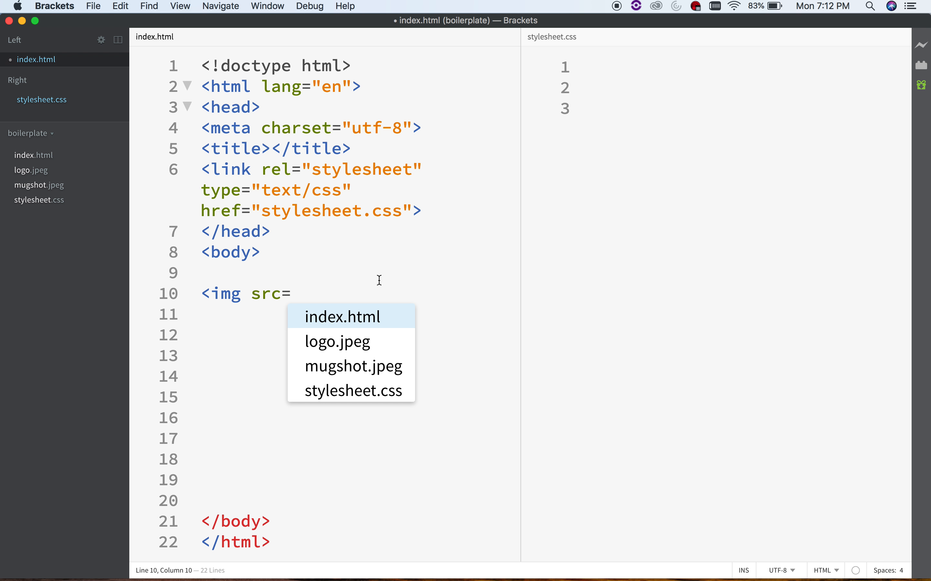
mouse_move(379, 357)
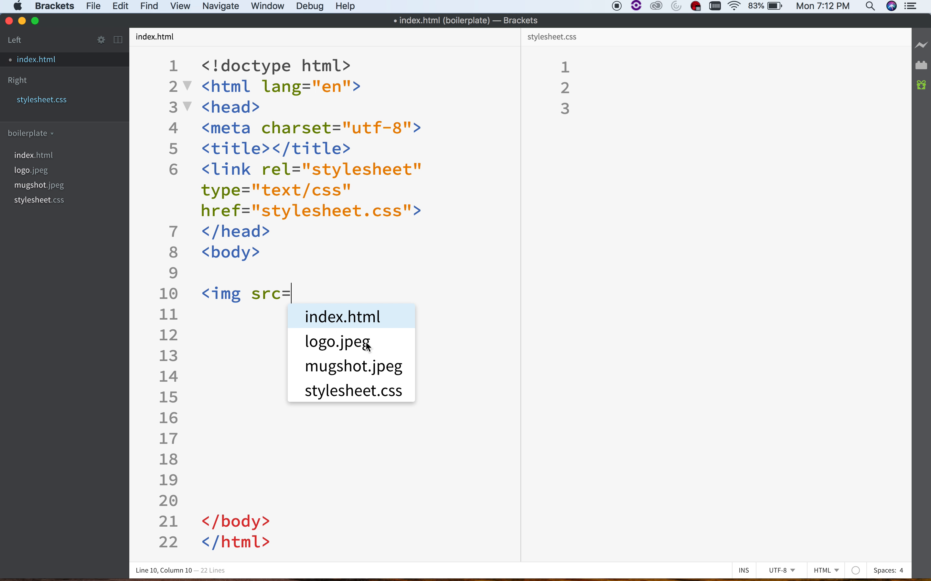
mouse_move(344, 373)
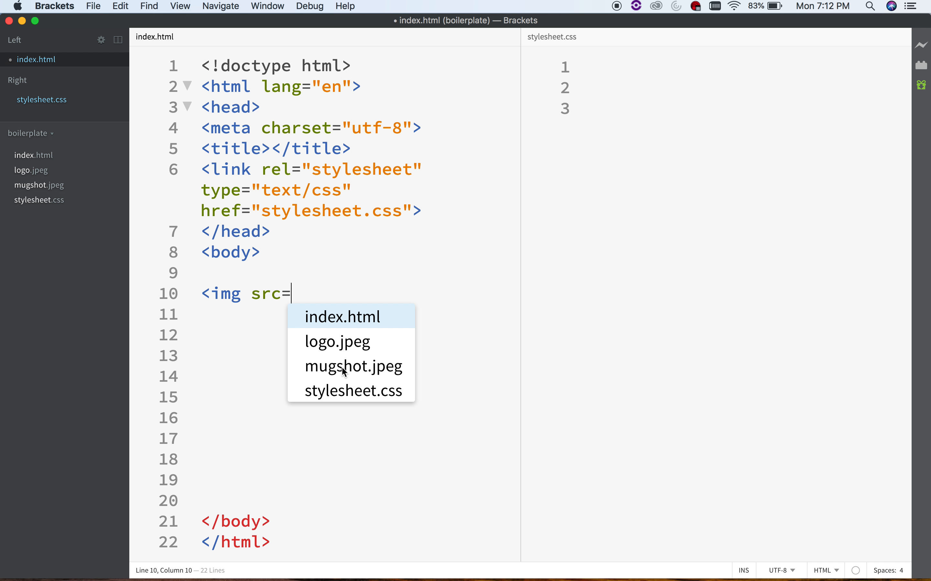
mouse_move(366, 343)
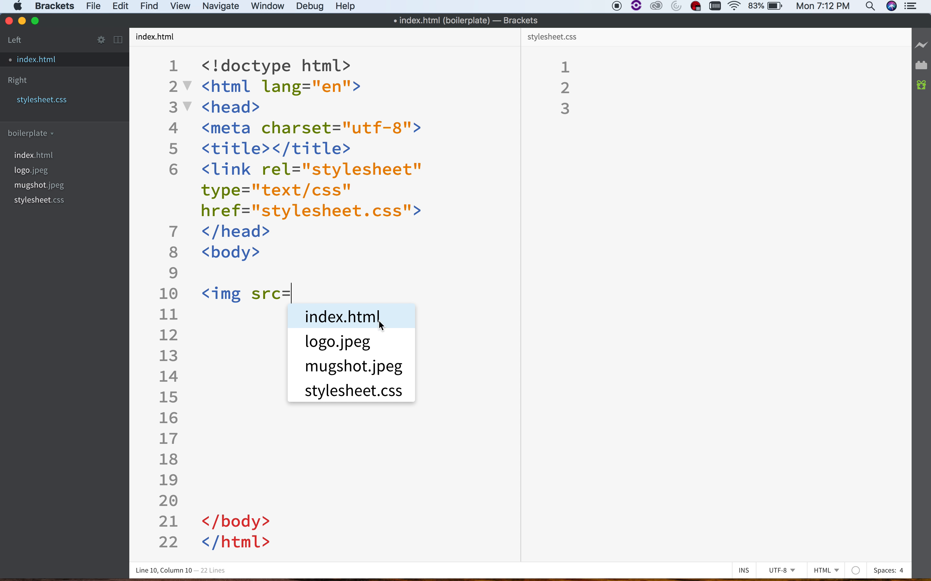
mouse_move(388, 352)
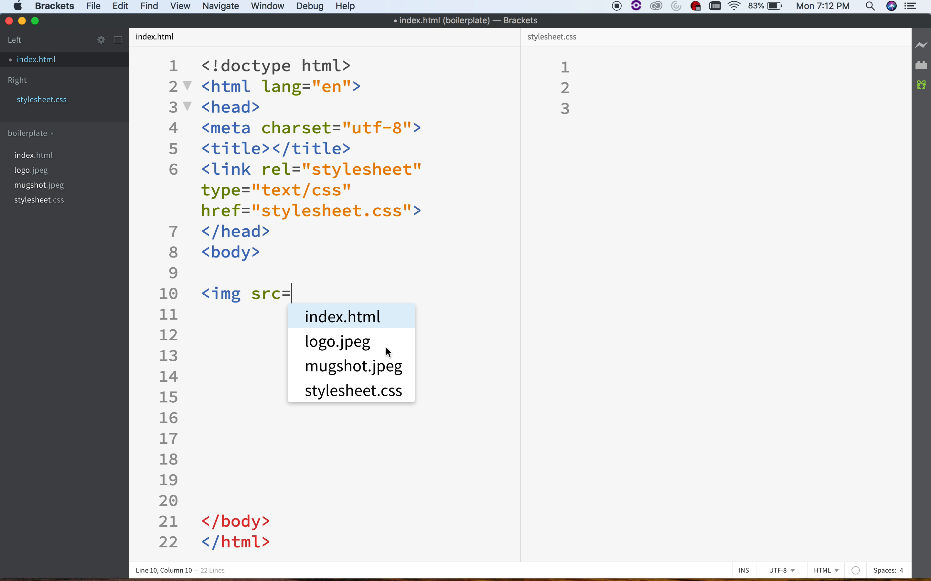
mouse_move(369, 353)
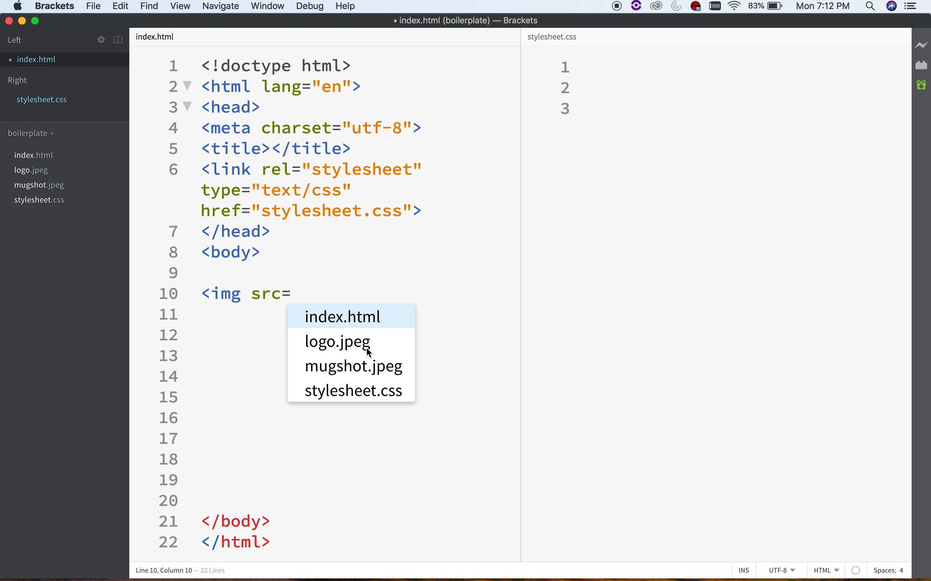
mouse_move(343, 351)
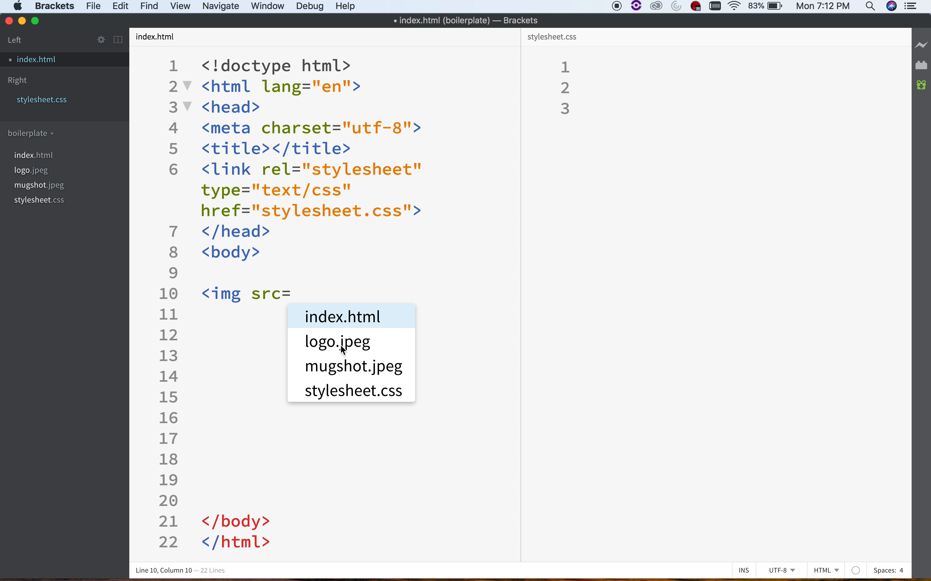
mouse_move(324, 388)
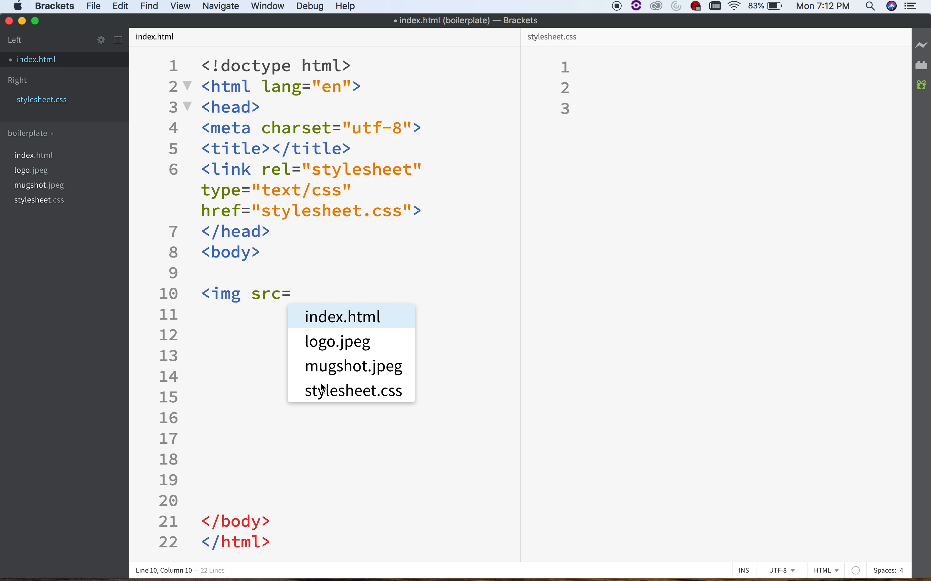
mouse_move(331, 350)
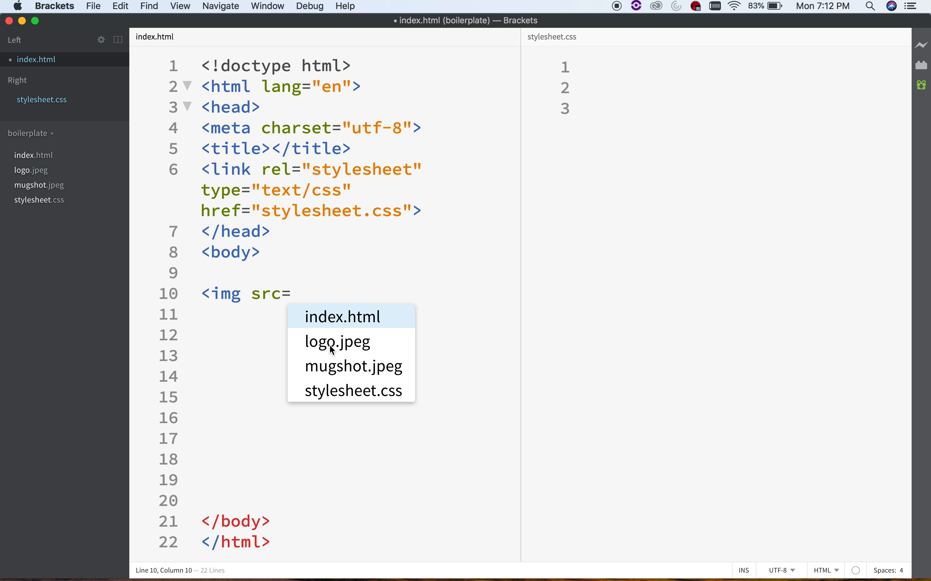
click(354, 366)
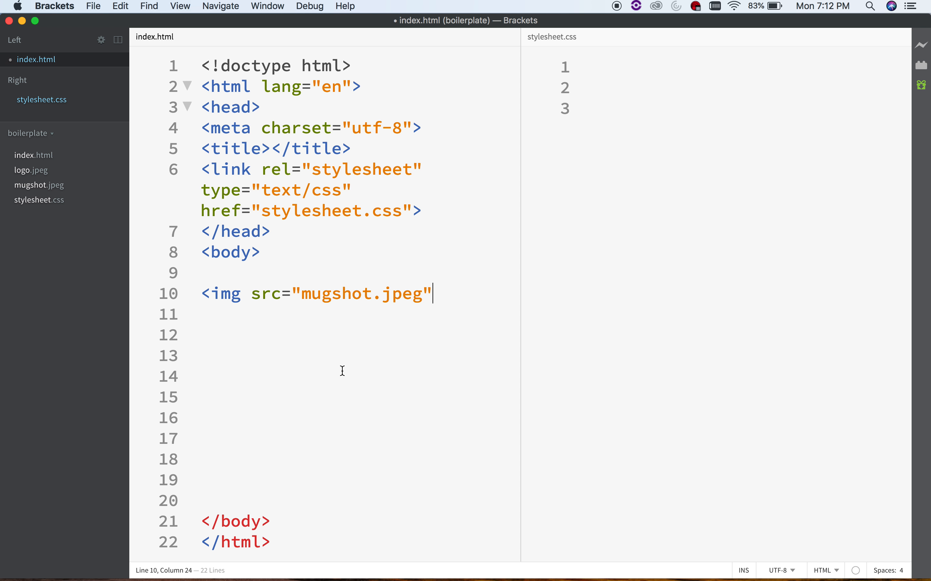
text(>)
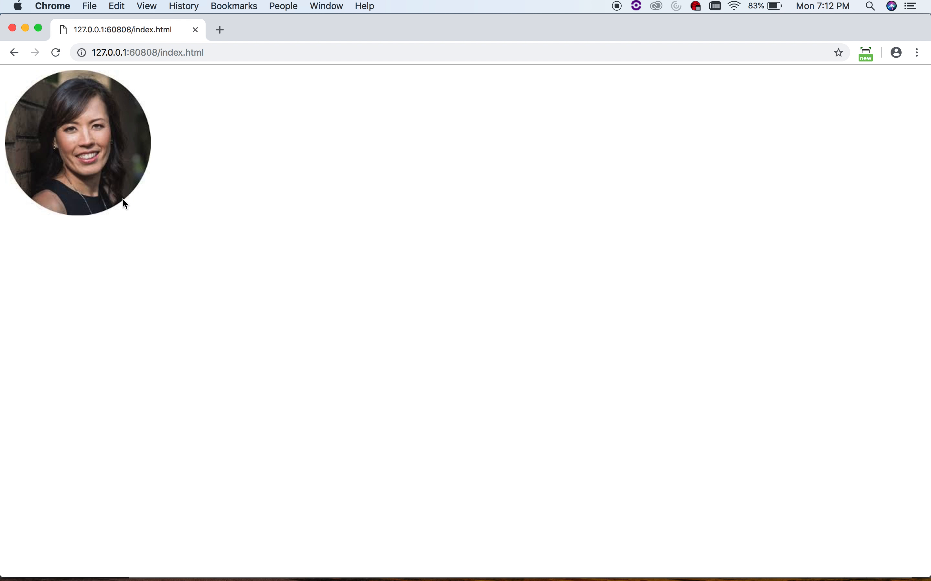
mouse_move(52, 125)
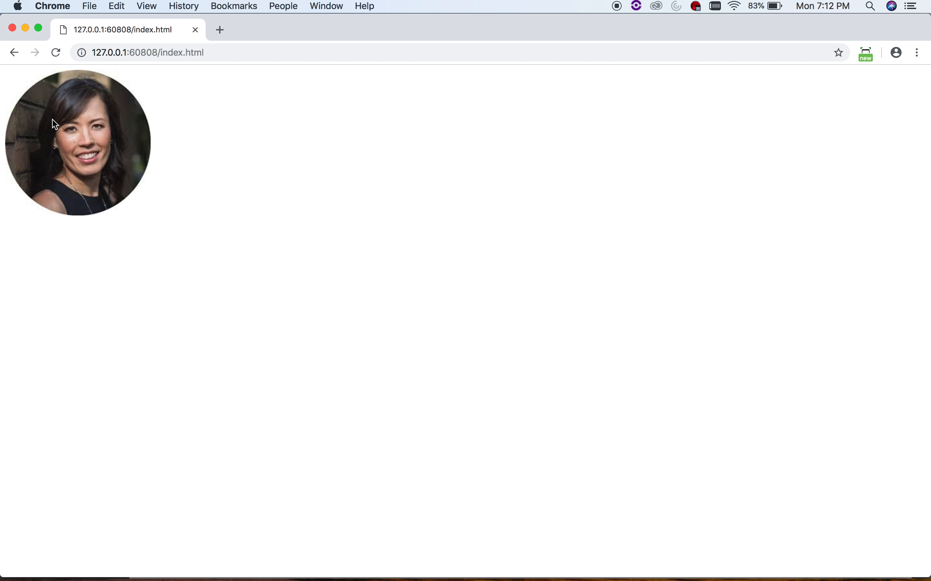
mouse_move(7, 97)
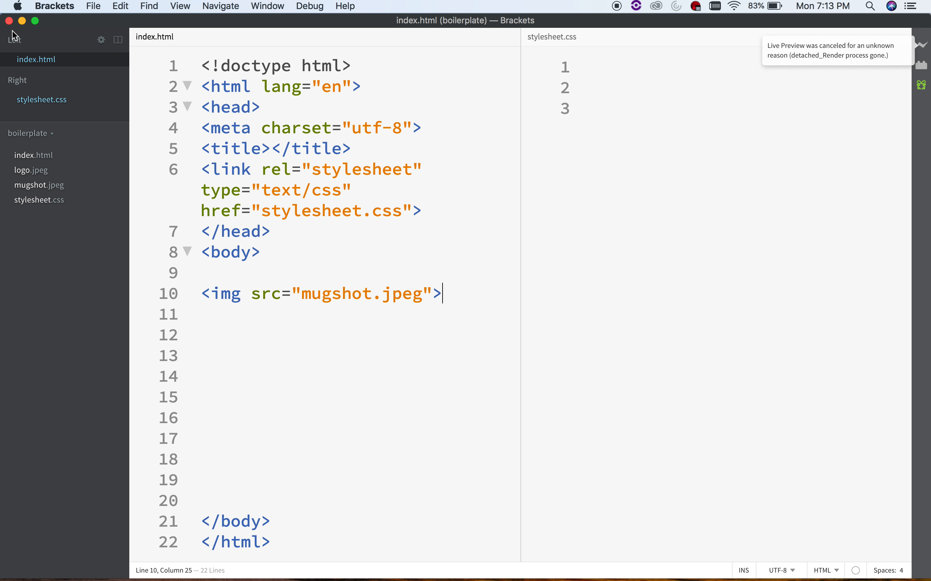
mouse_move(380, 306)
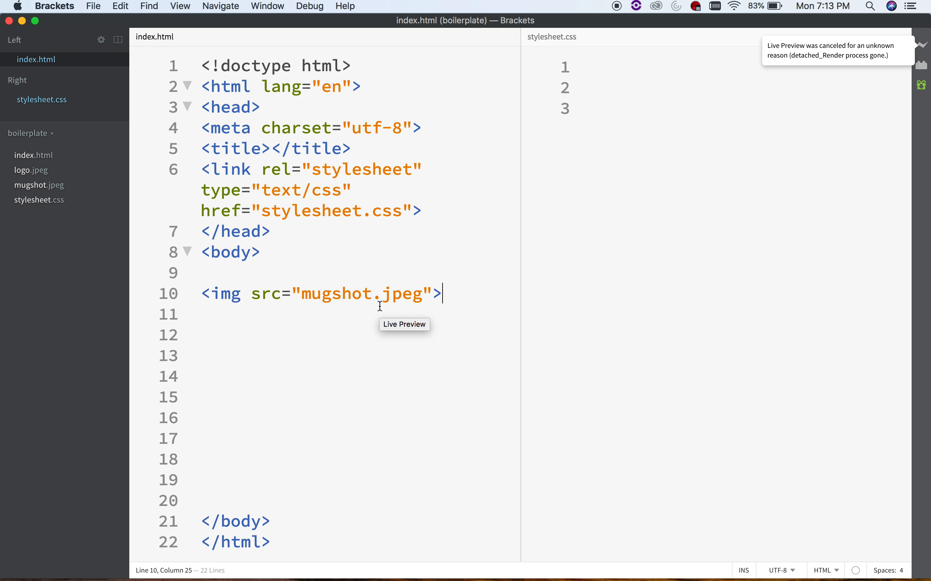
mouse_move(438, 278)
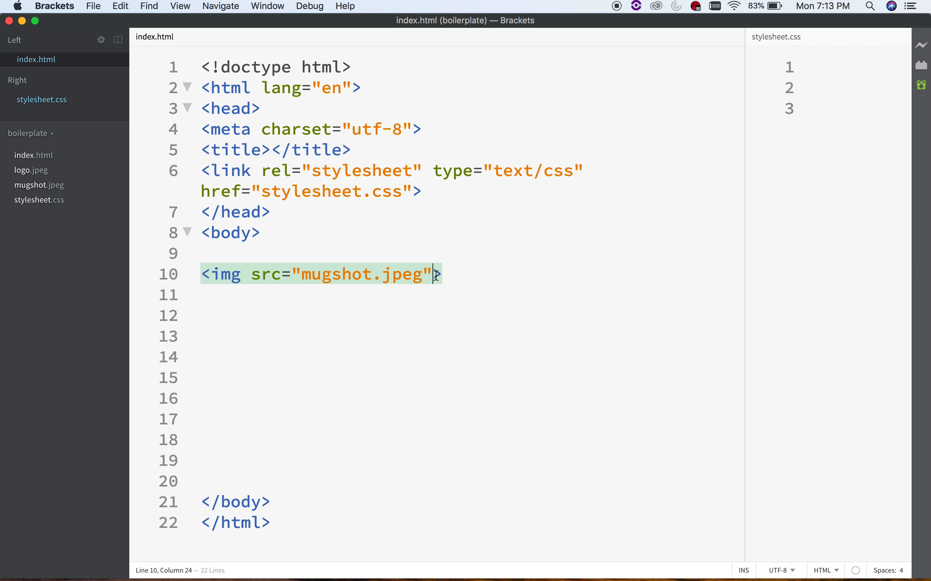
- Give the img tag alt="Nice headshot"
text(alt=)
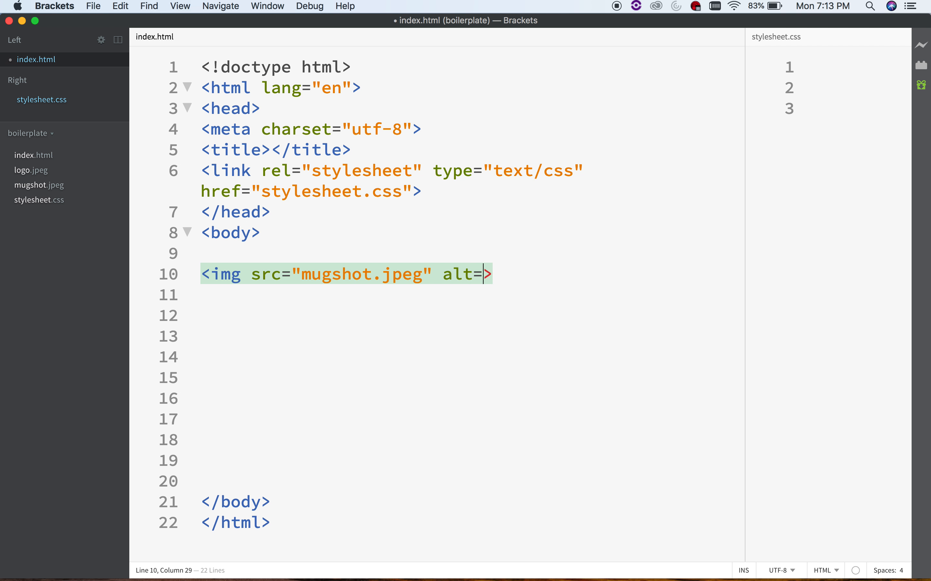
text("")
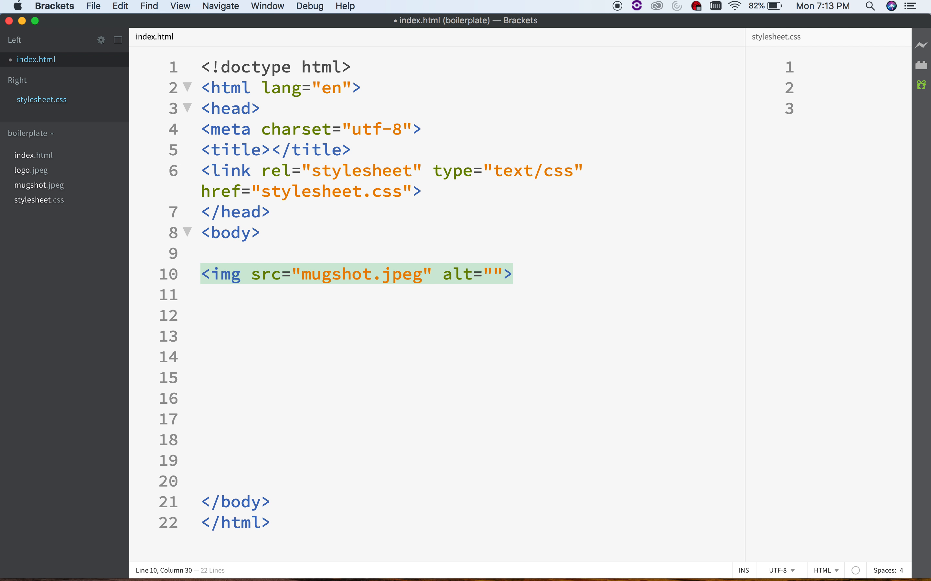
text(Nice)
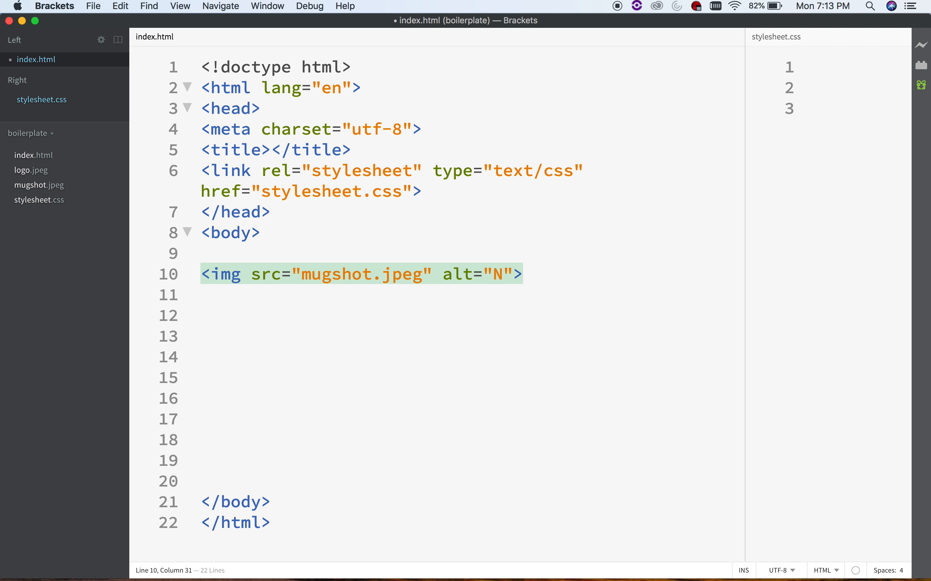
text(ice head)
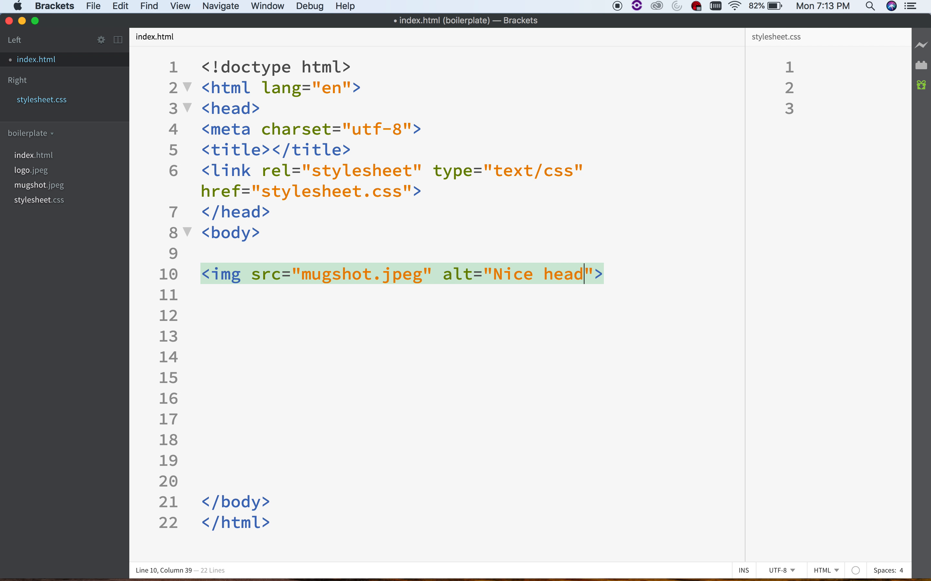
text(shot)
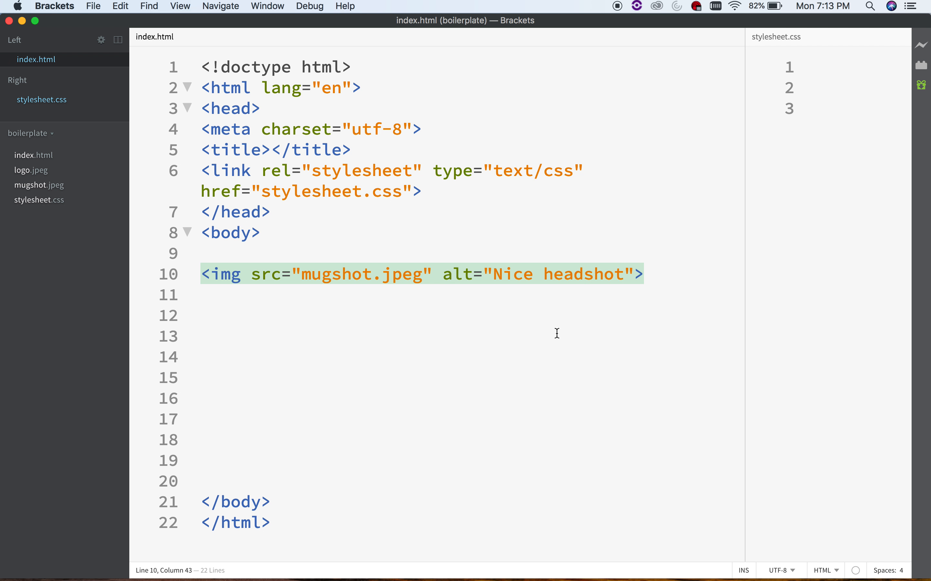
mouse_move(536, 374)
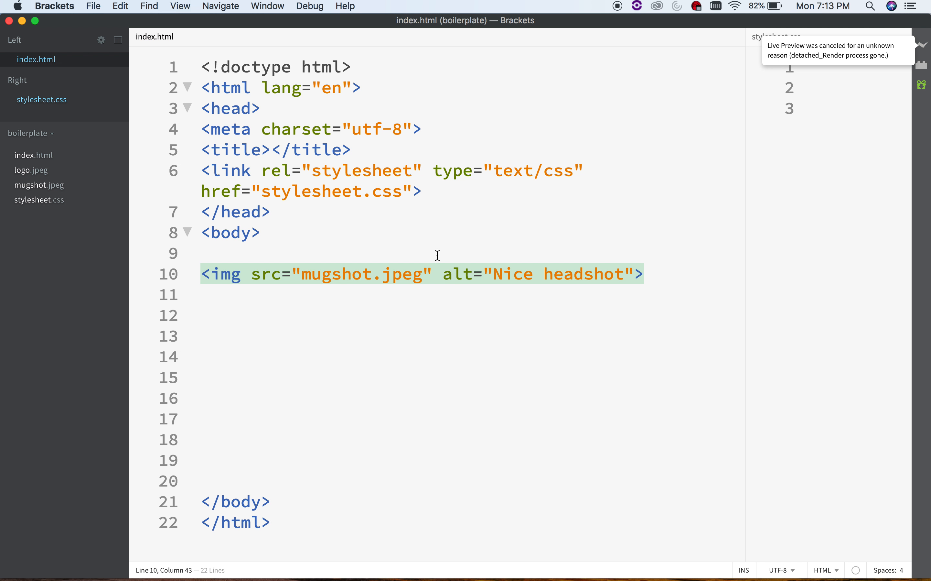
key(backspace)
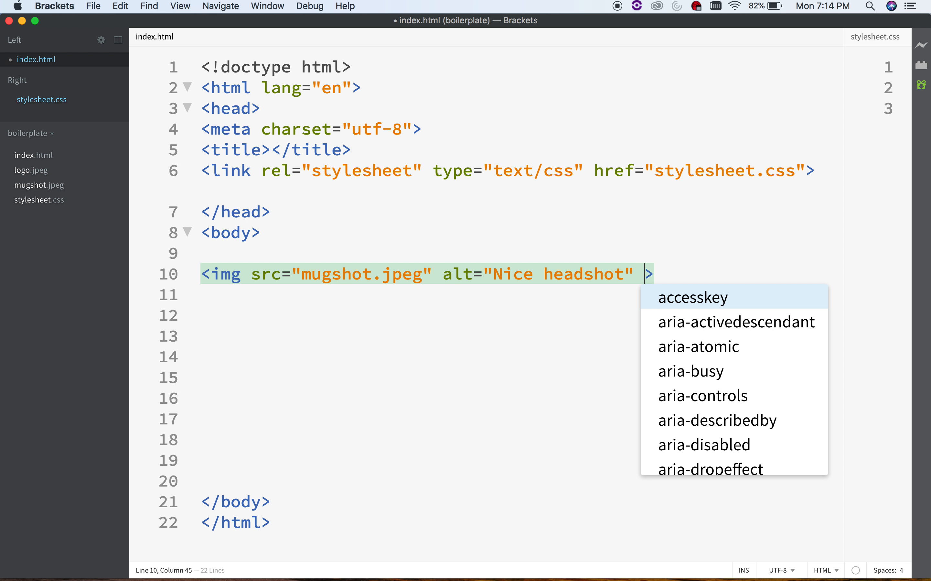
- Add width="500px" to the mugshot img tag
text(width=")
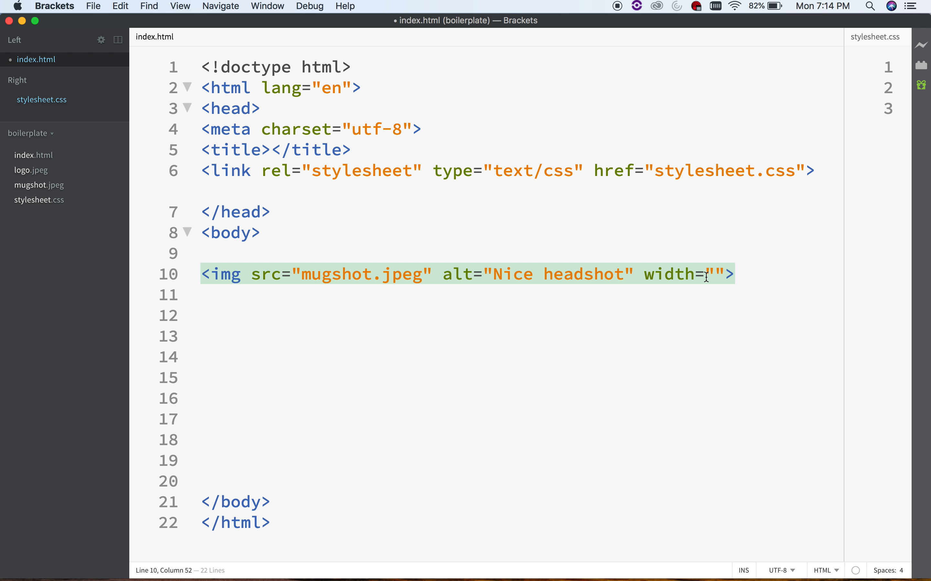
text(500p)
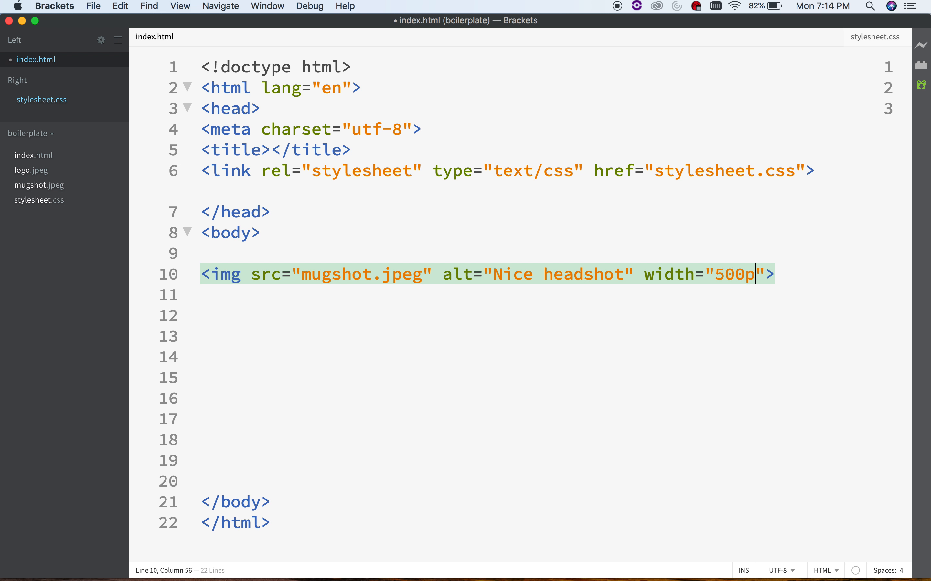
text(x)
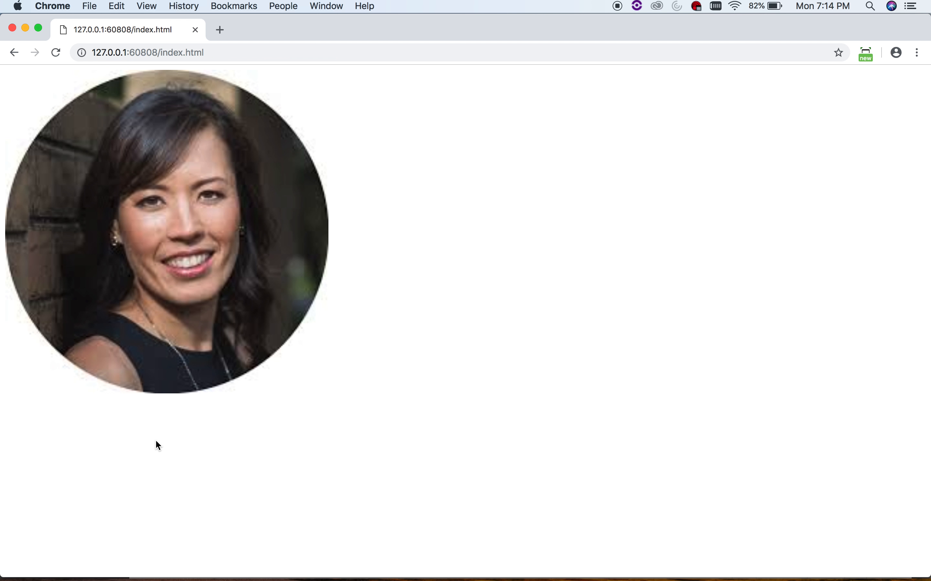
mouse_move(262, 98)
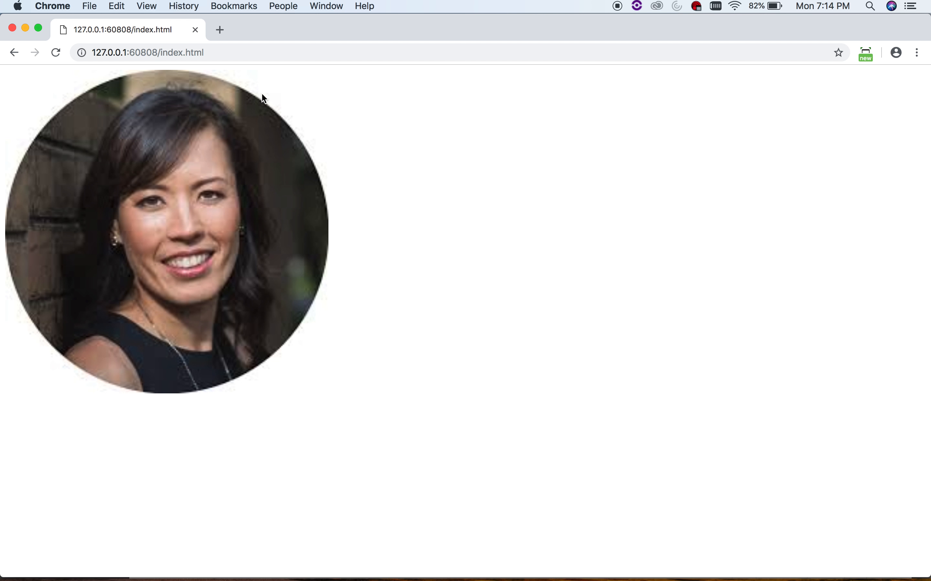
mouse_move(101, 264)
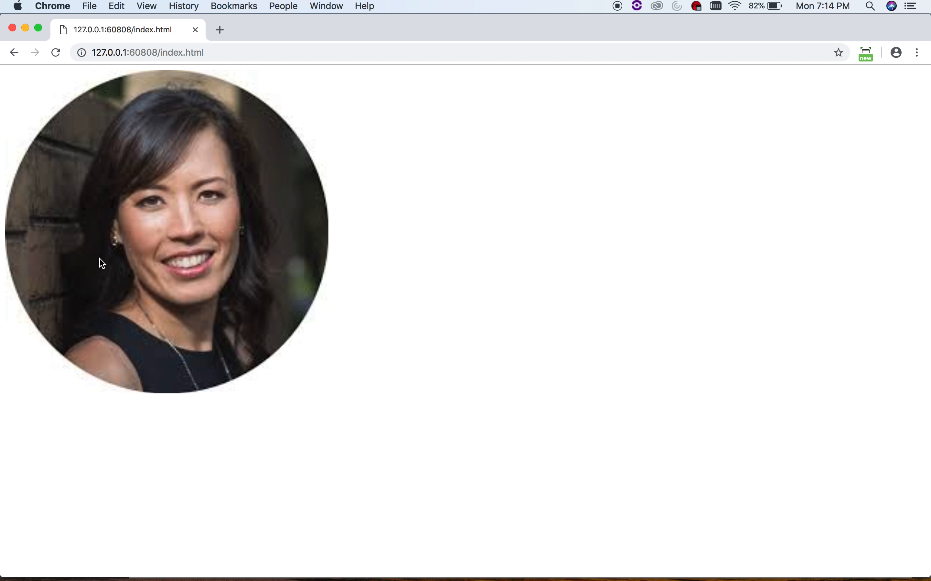
mouse_move(28, 359)
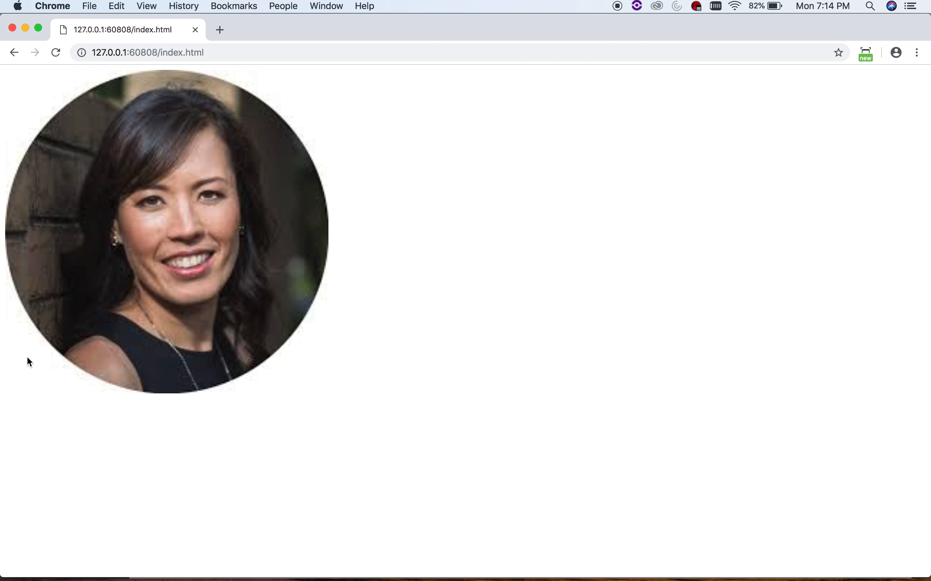
mouse_move(54, 302)
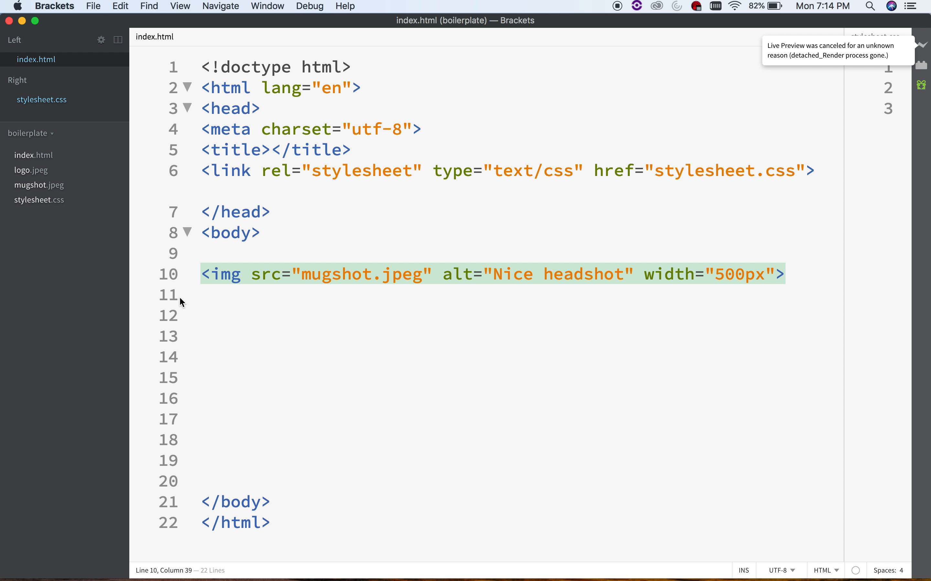
mouse_move(201, 331)
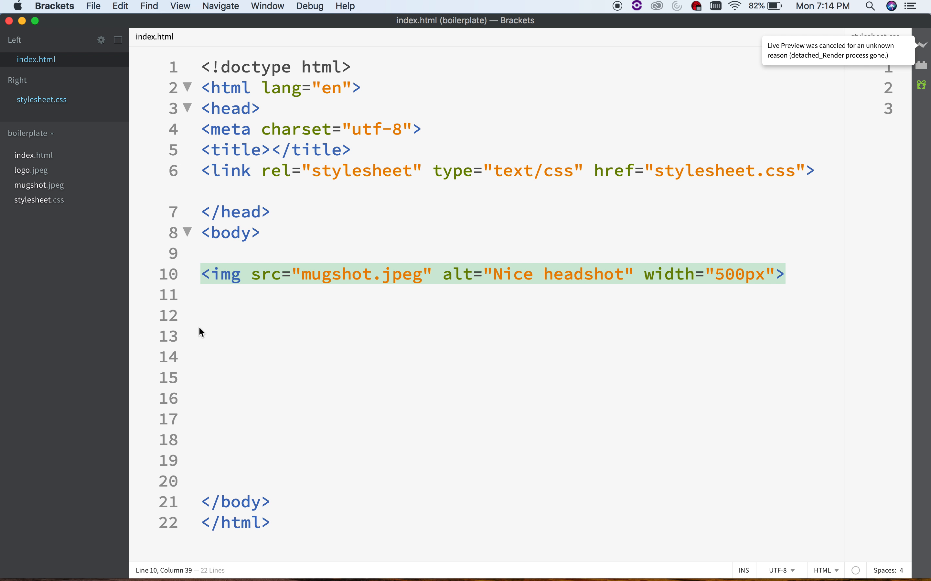
click(201, 336)
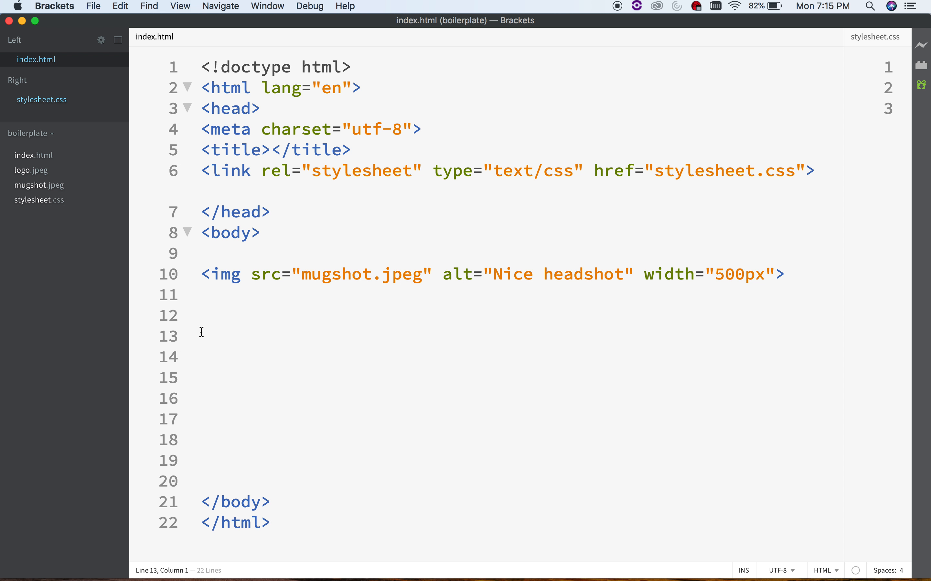
text(<)
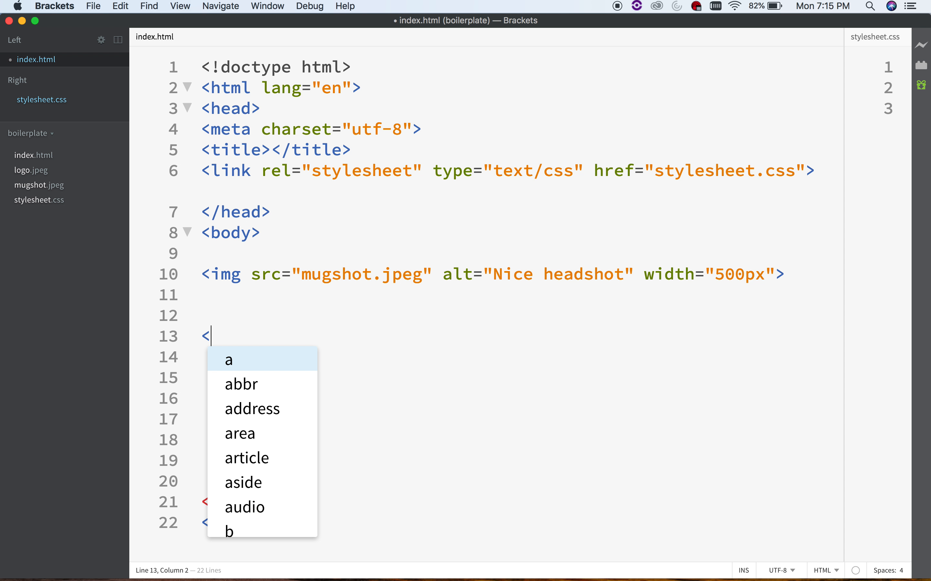
text(a)
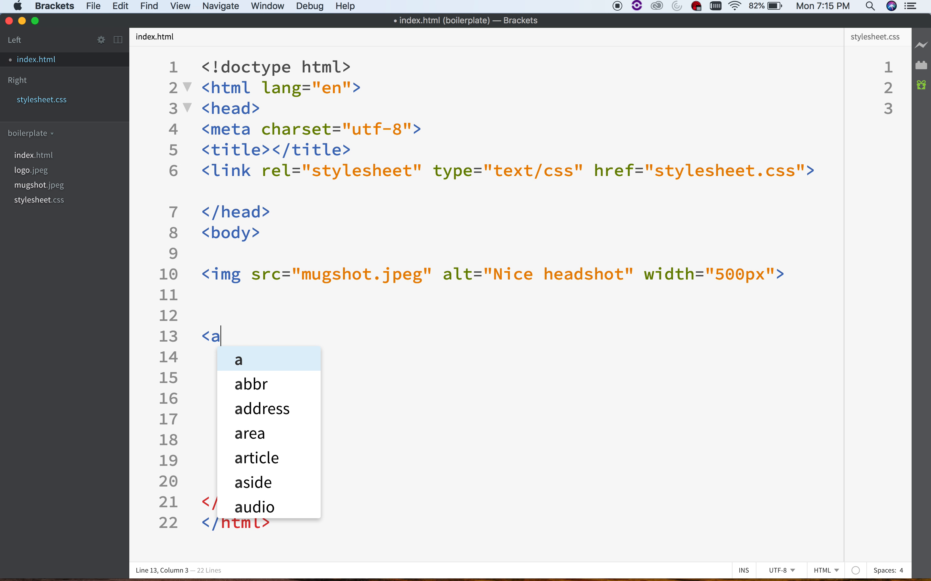
text(href=")
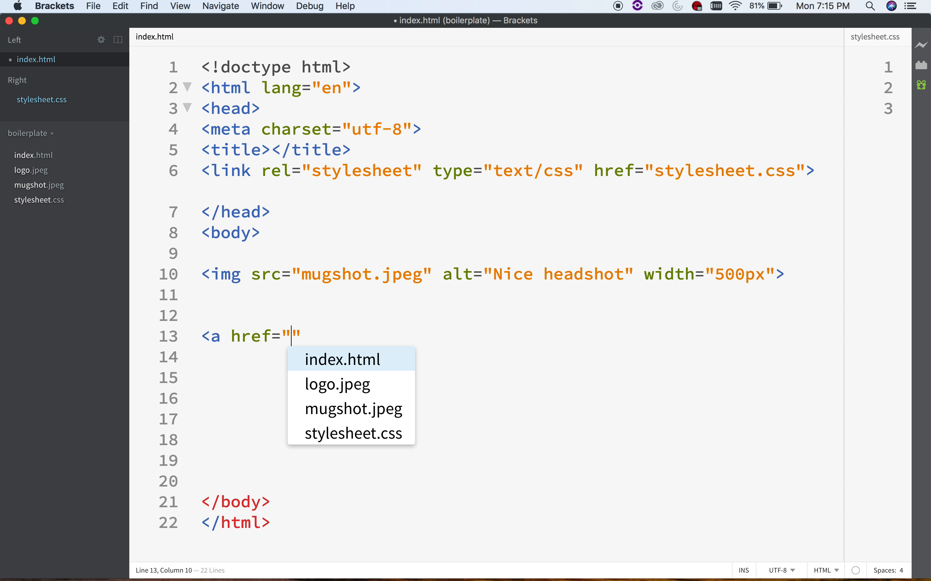
text(h)
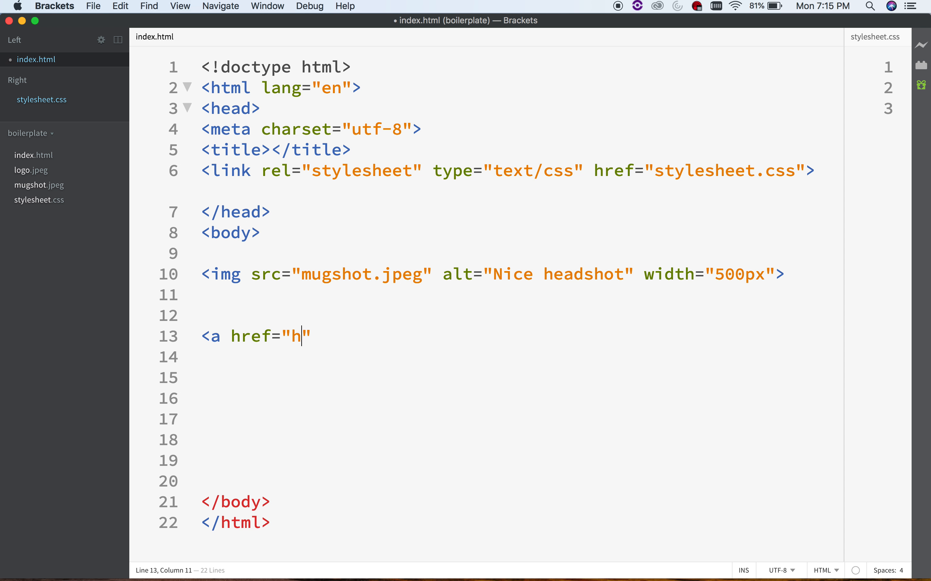
text(ttp://)
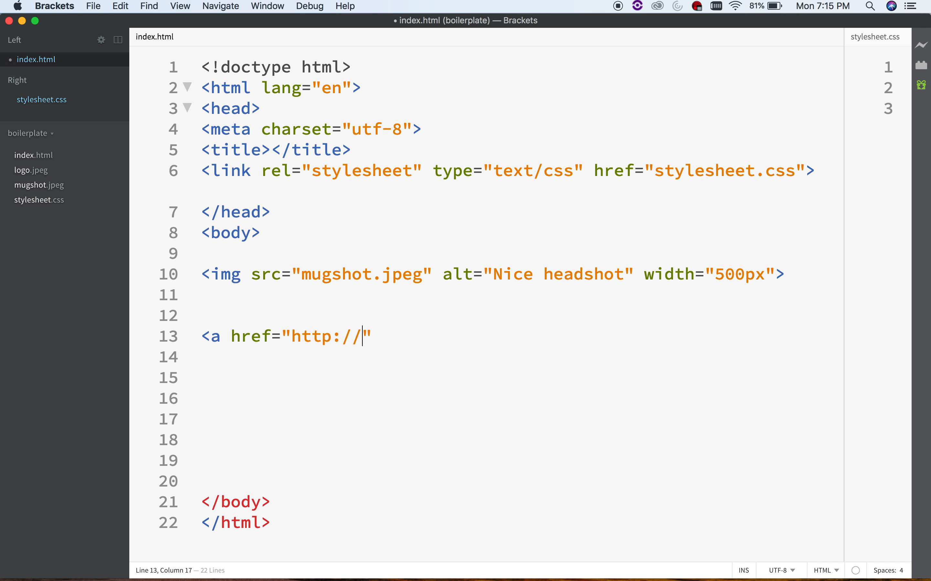
text(www.cn)
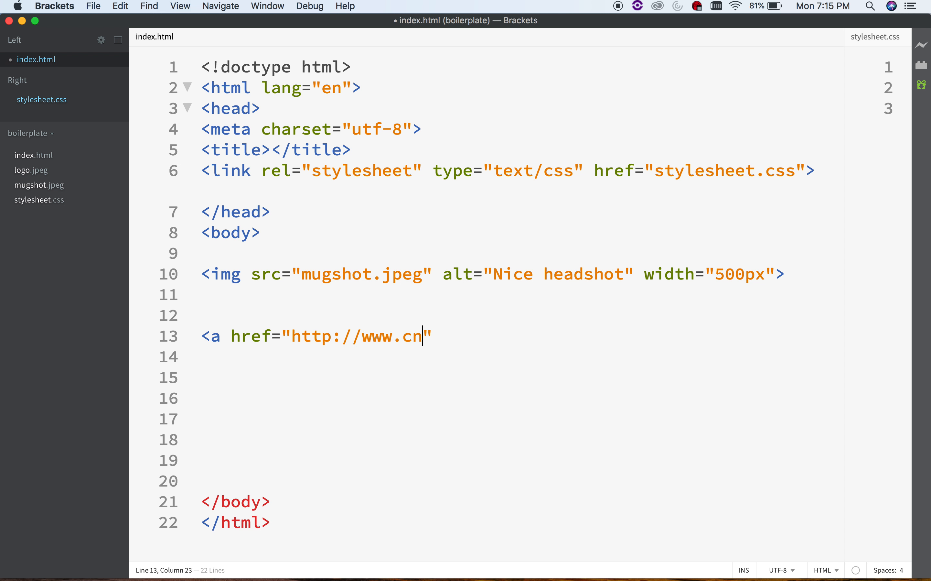
text(n.com)
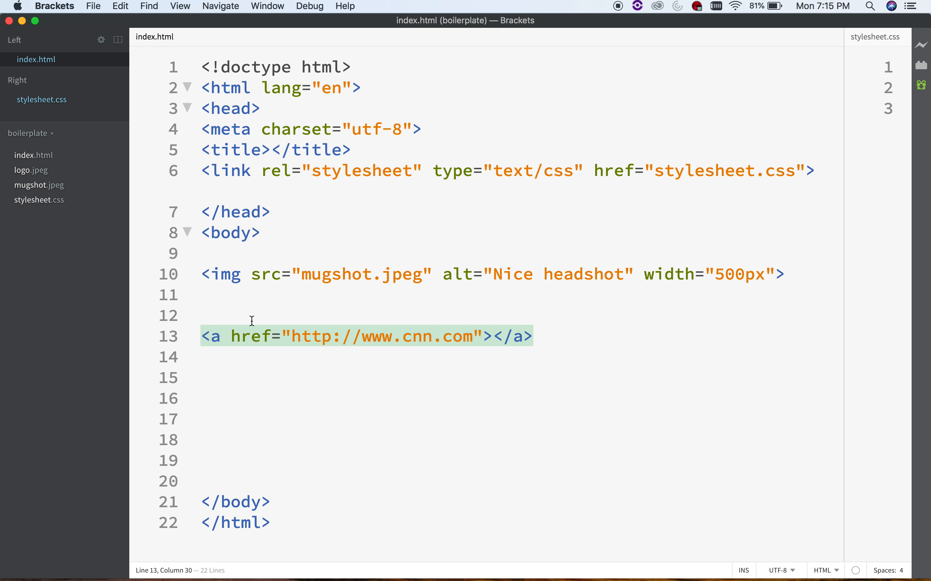
mouse_move(495, 332)
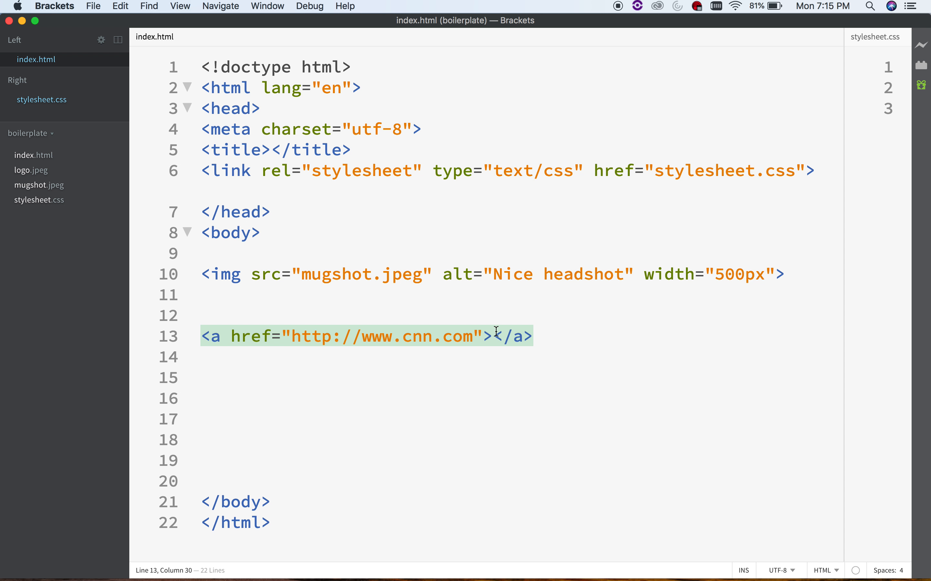
- Put the link text CNN between the anchor tags
drag(493, 336, 533, 335)
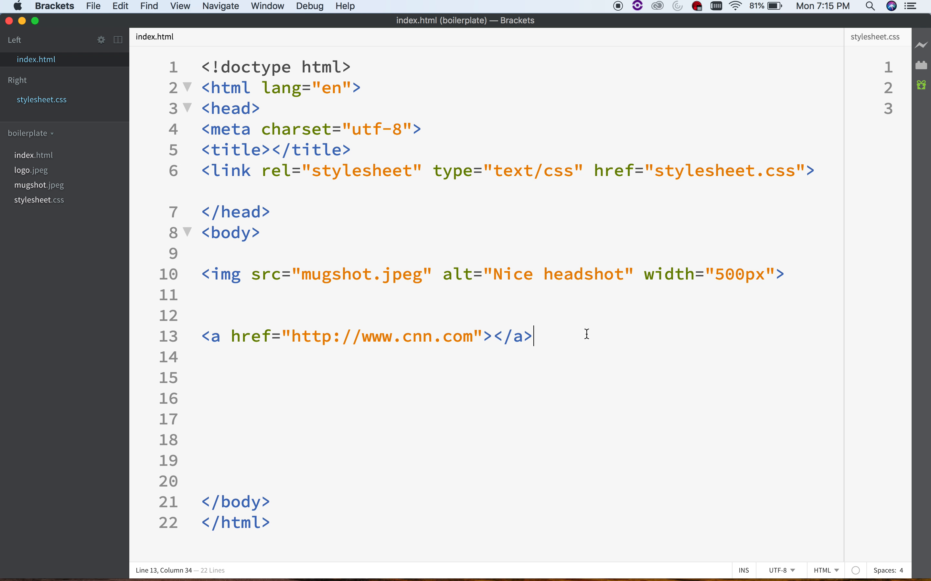
mouse_move(490, 358)
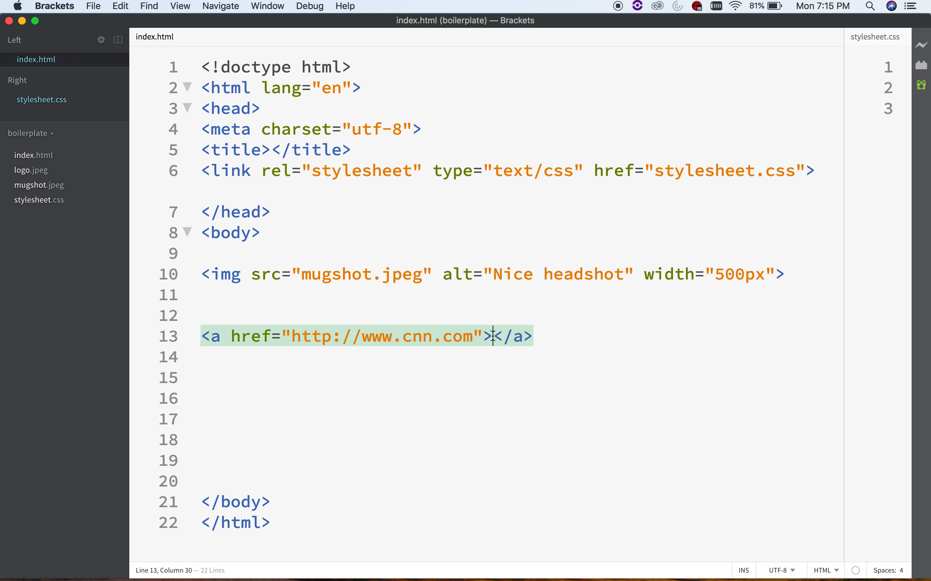
text(CNN)
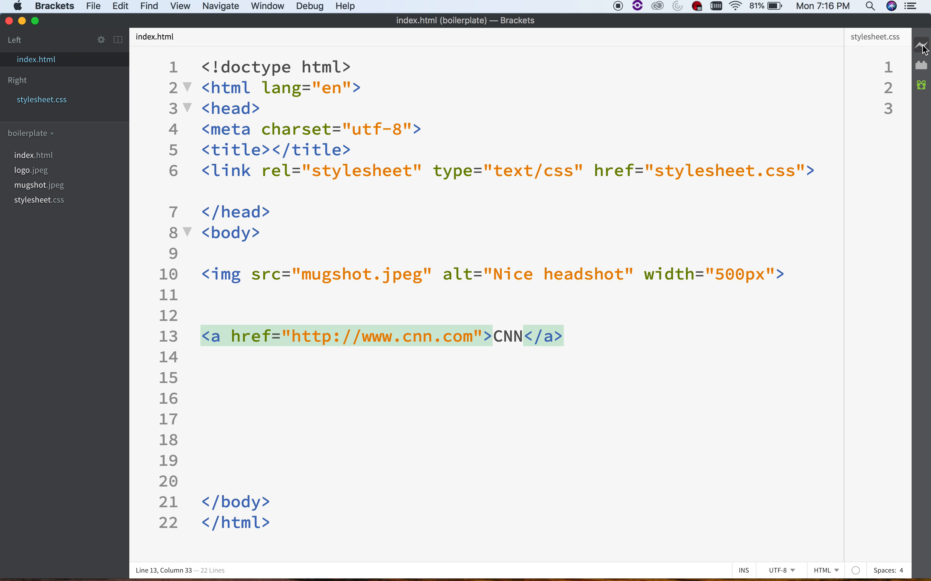
- Launch Live Preview in Chrome and follow the CNN link on the rendered page
click(921, 44)
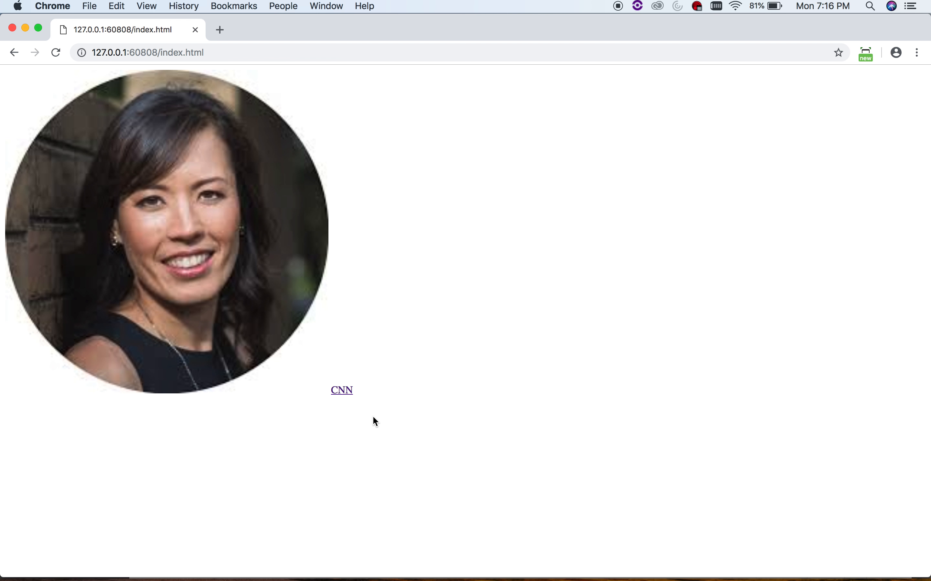
mouse_move(342, 386)
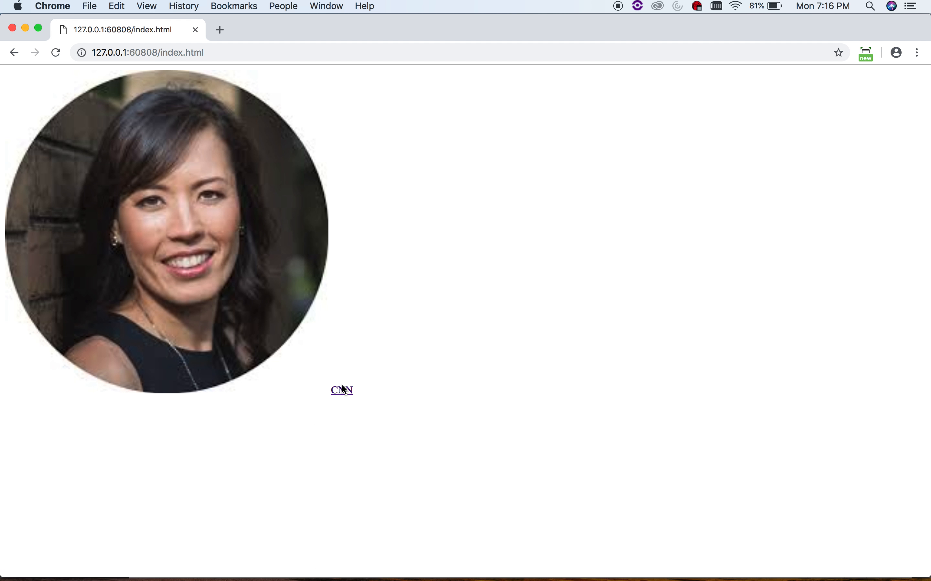
click(342, 390)
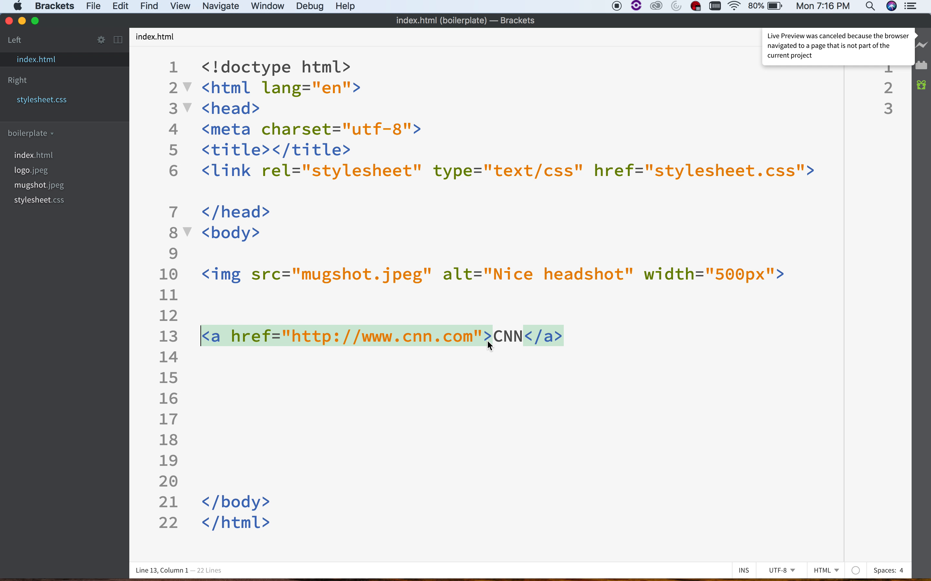
- Add target="_blank" to the CNN link so it opens a new tab
click(483, 336)
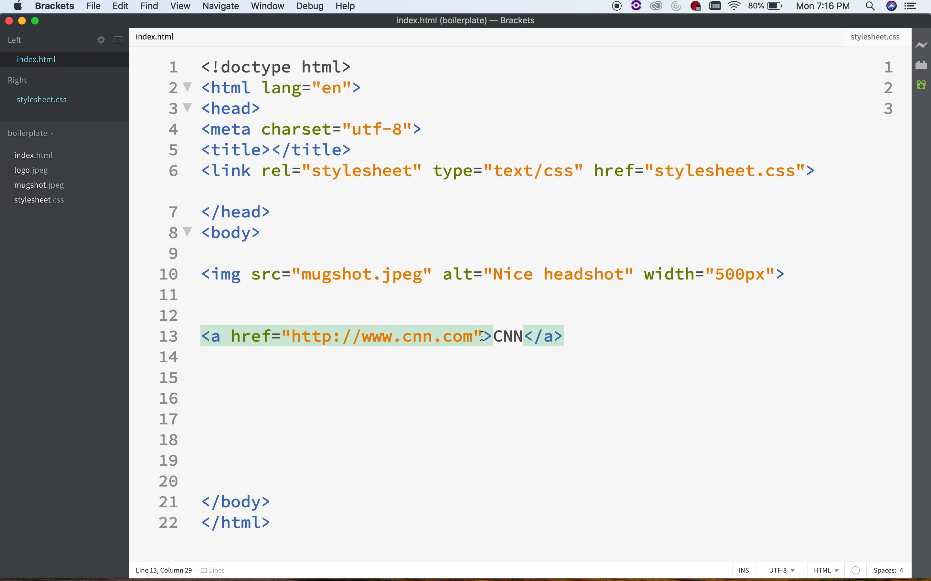
text(target=")
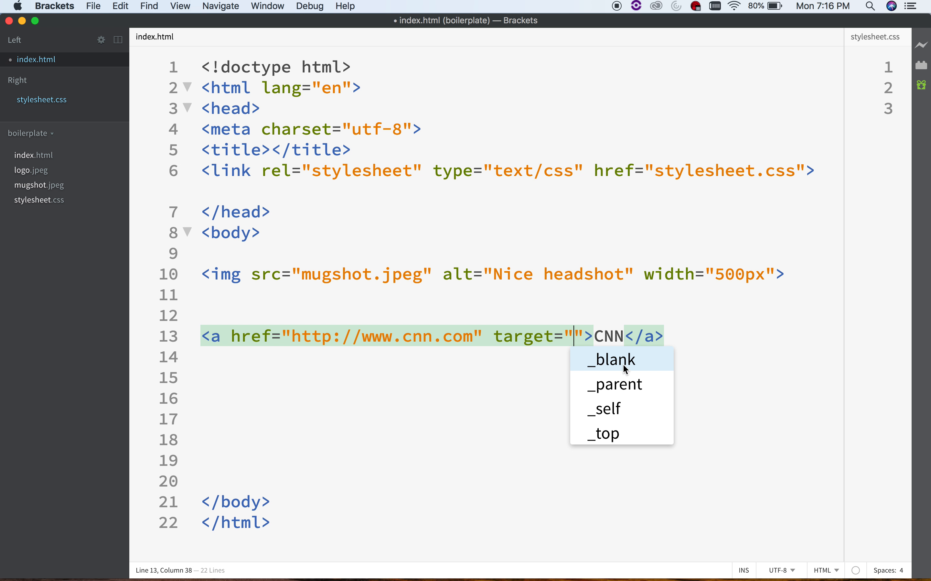
click(612, 360)
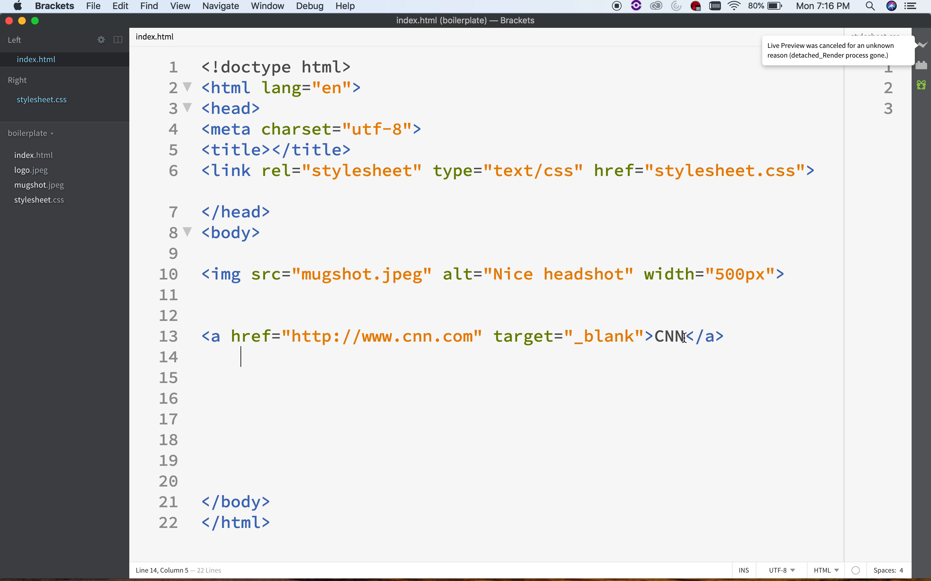
- Replace the CNN link text with an img tag pointing to logo.jpeg
double_click(668, 336)
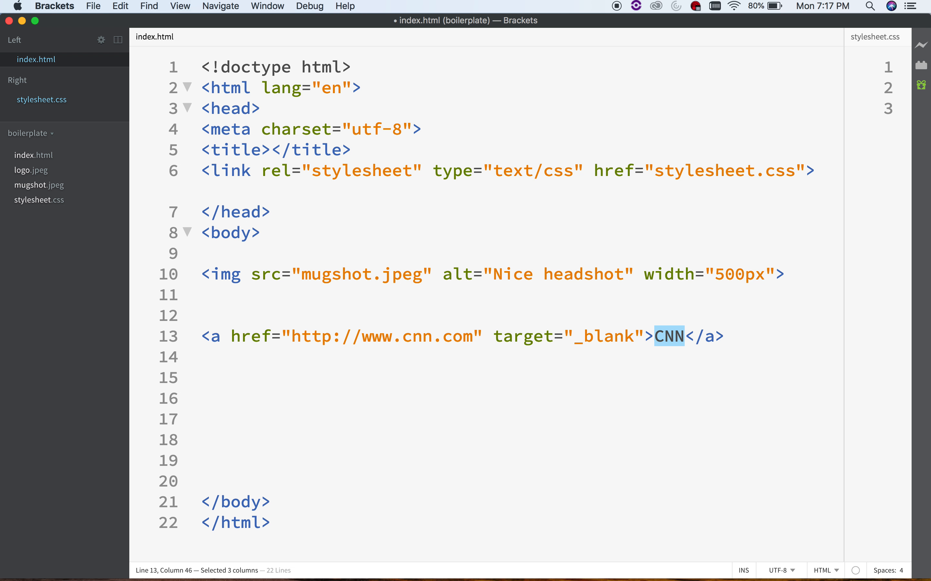
text(<img)
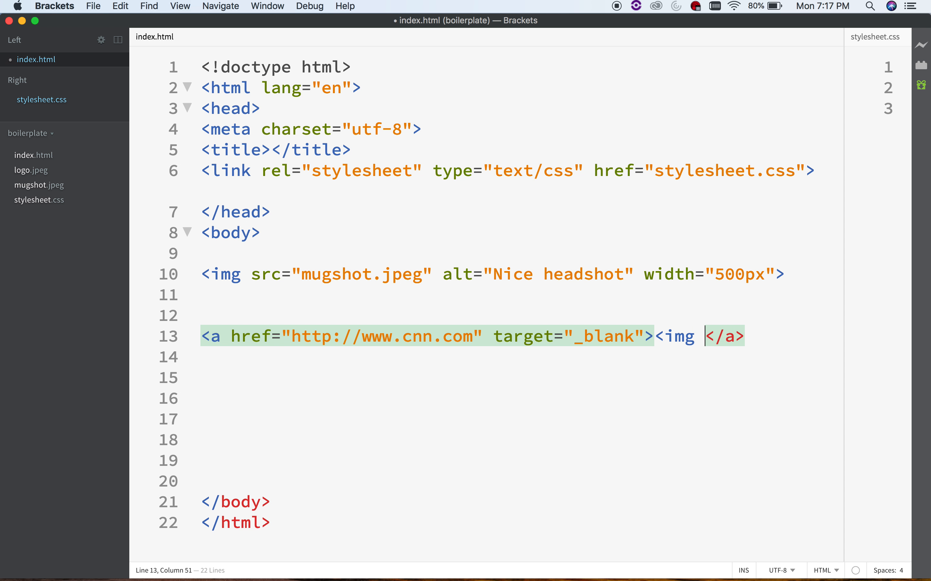
text(src=)
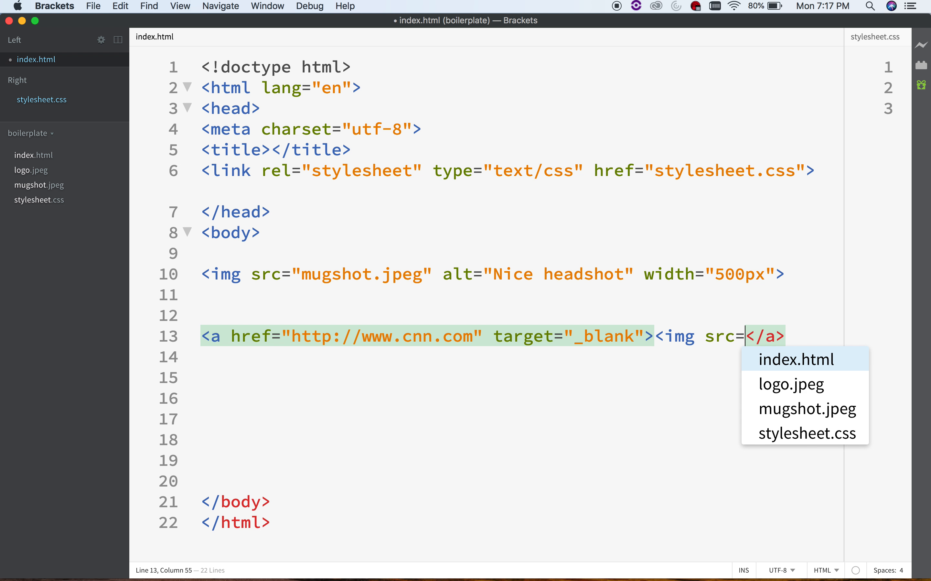
click(788, 384)
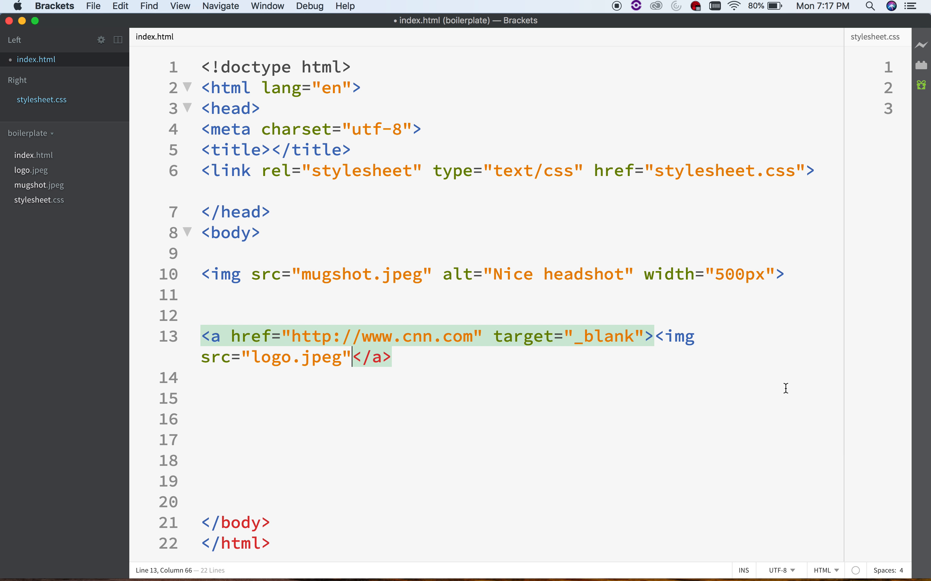
mouse_move(400, 360)
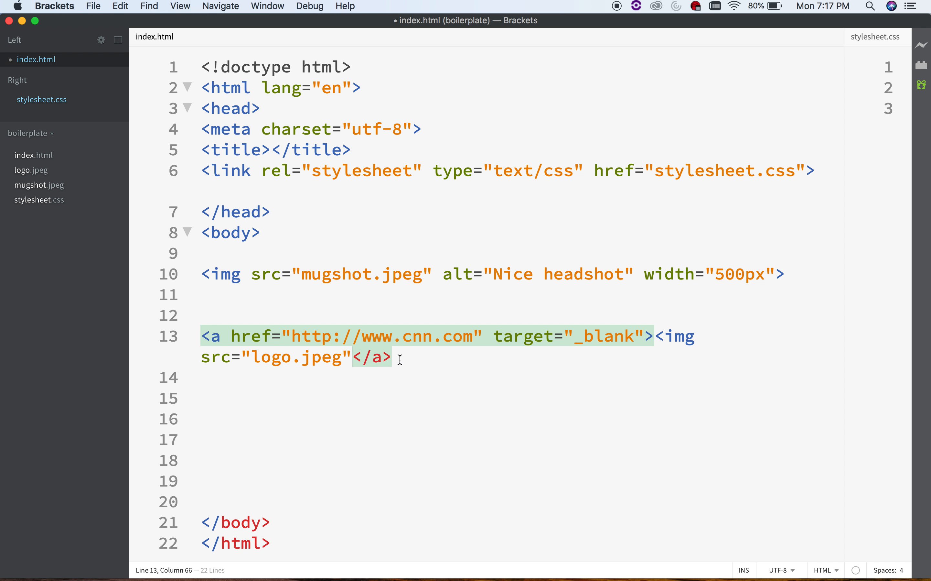